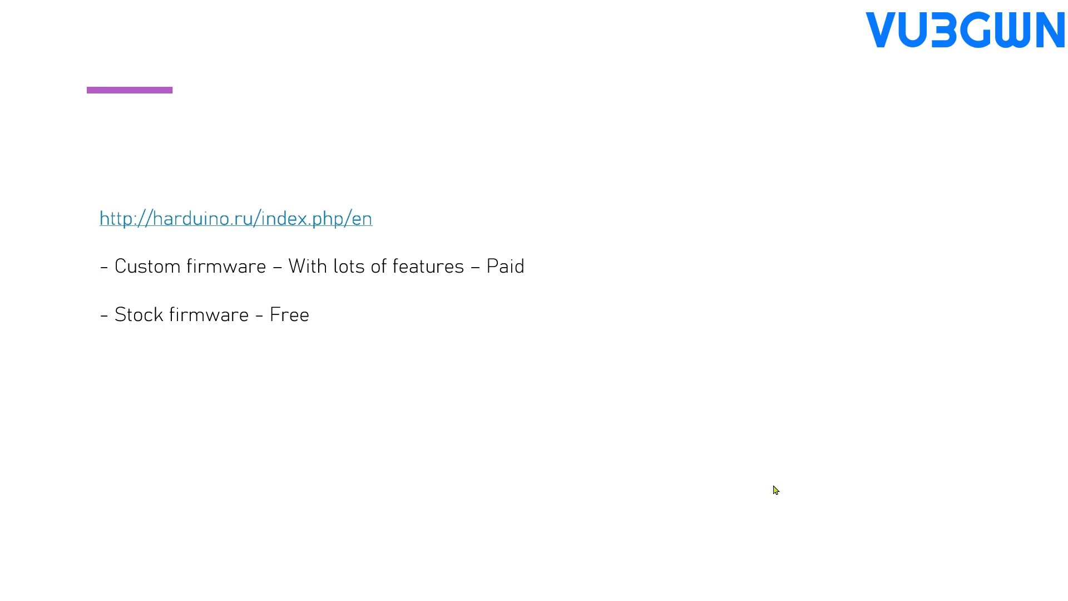
mouse_move(823, 390)
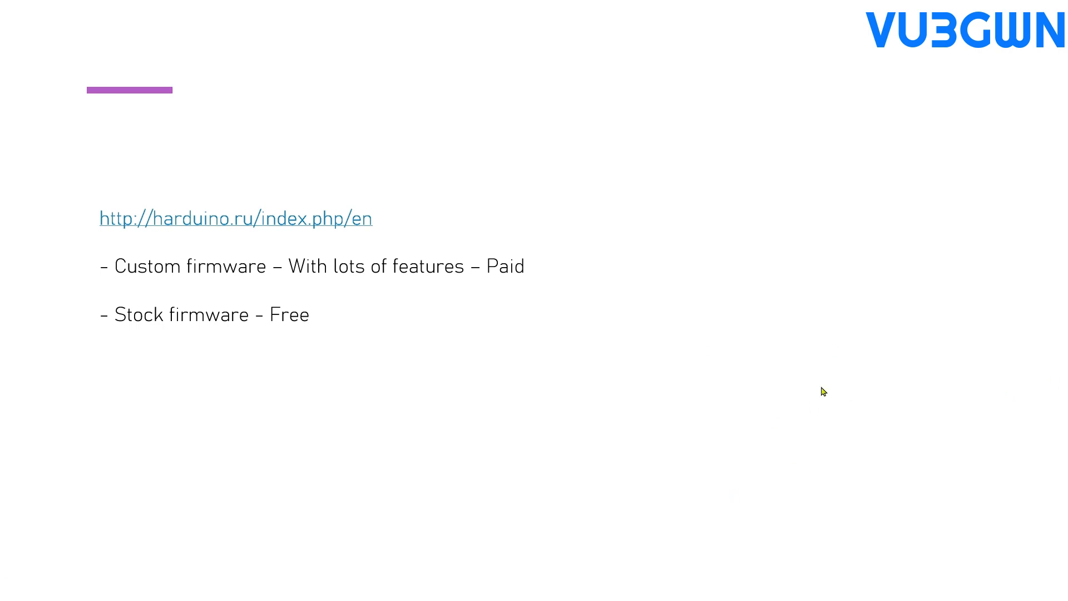
mouse_move(964, 374)
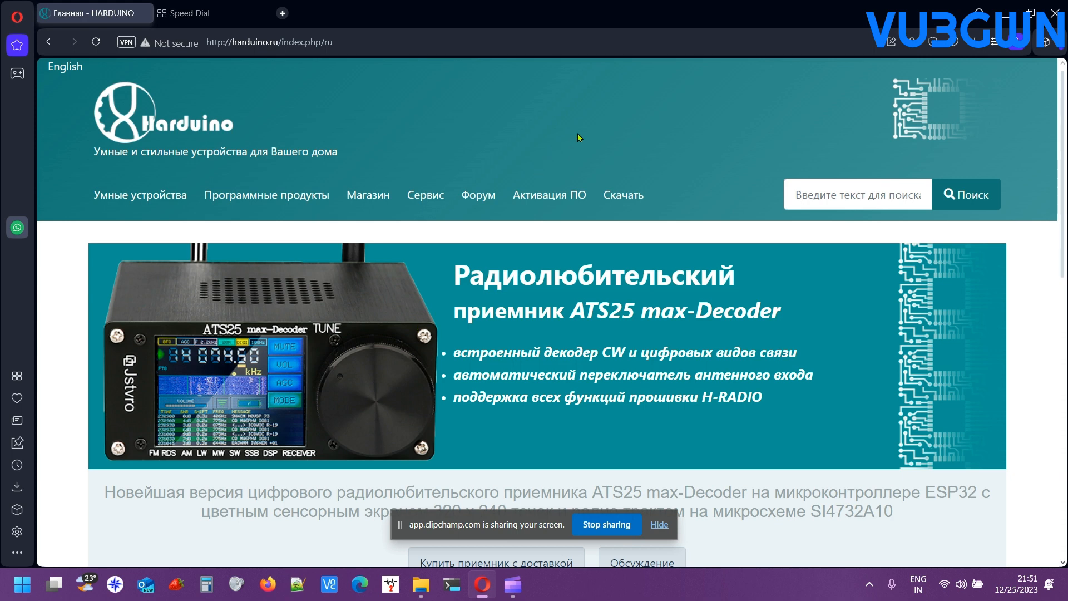
- Switch the Harduino site to English and scroll down to the H-RADIO software section
left_click(658, 524)
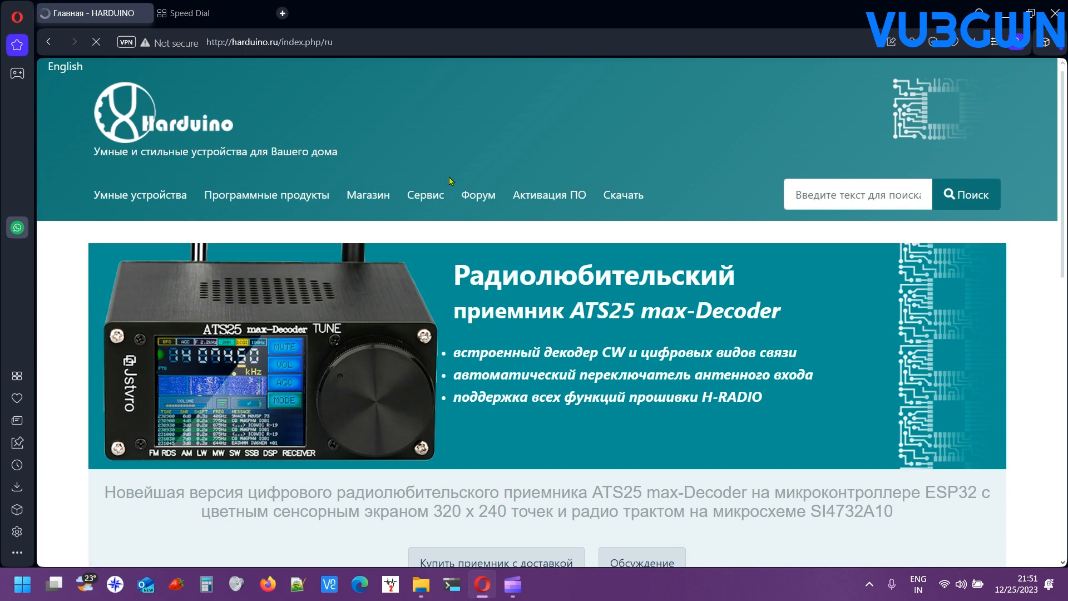
left_click(65, 66)
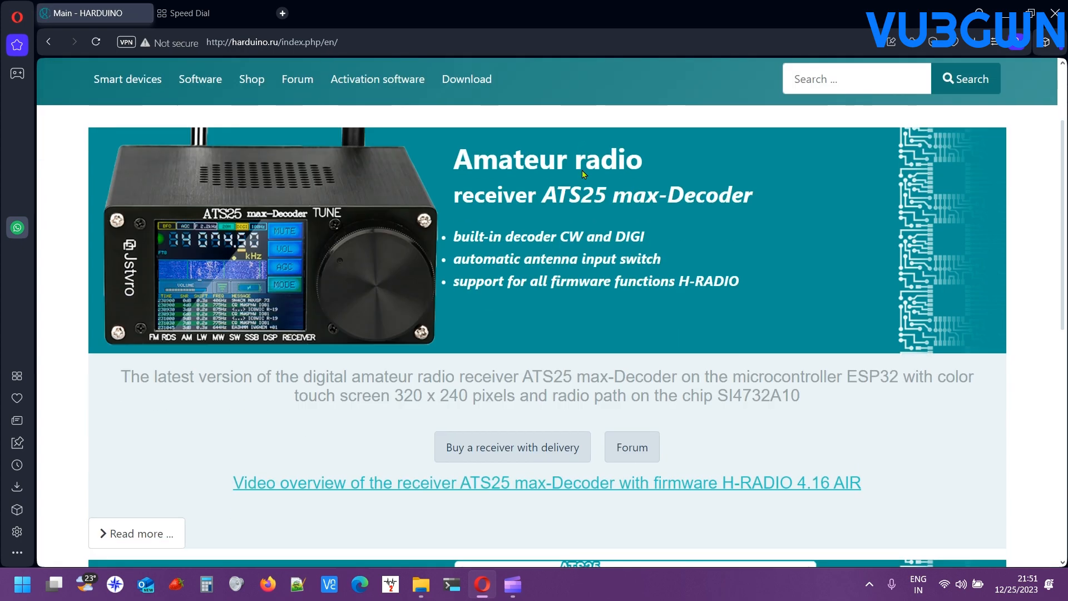
scroll("down", 3)
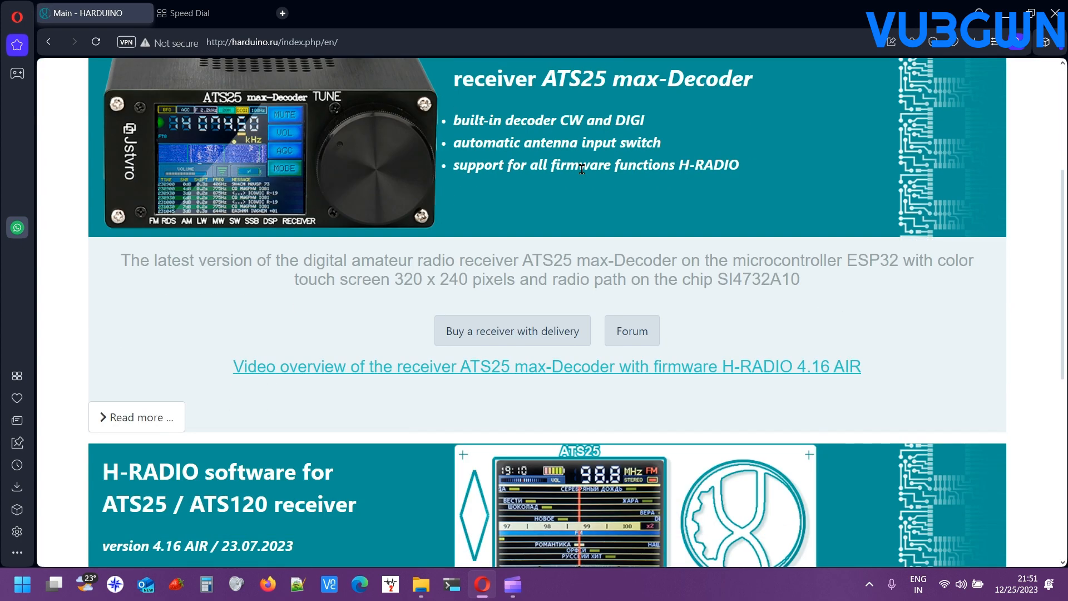
scroll("down", 3)
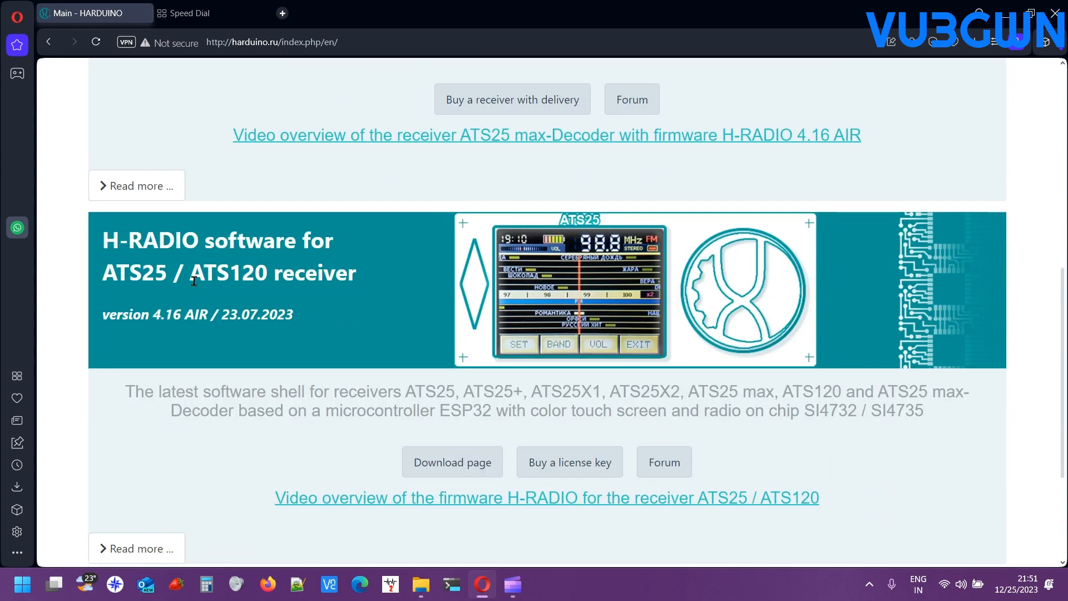
mouse_move(183, 247)
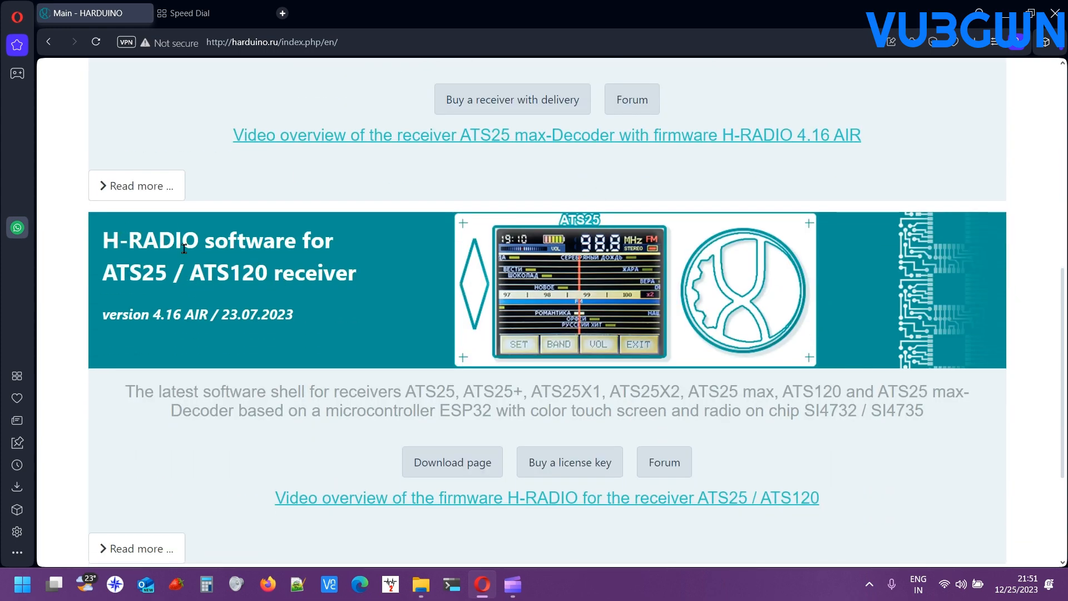
mouse_move(368, 289)
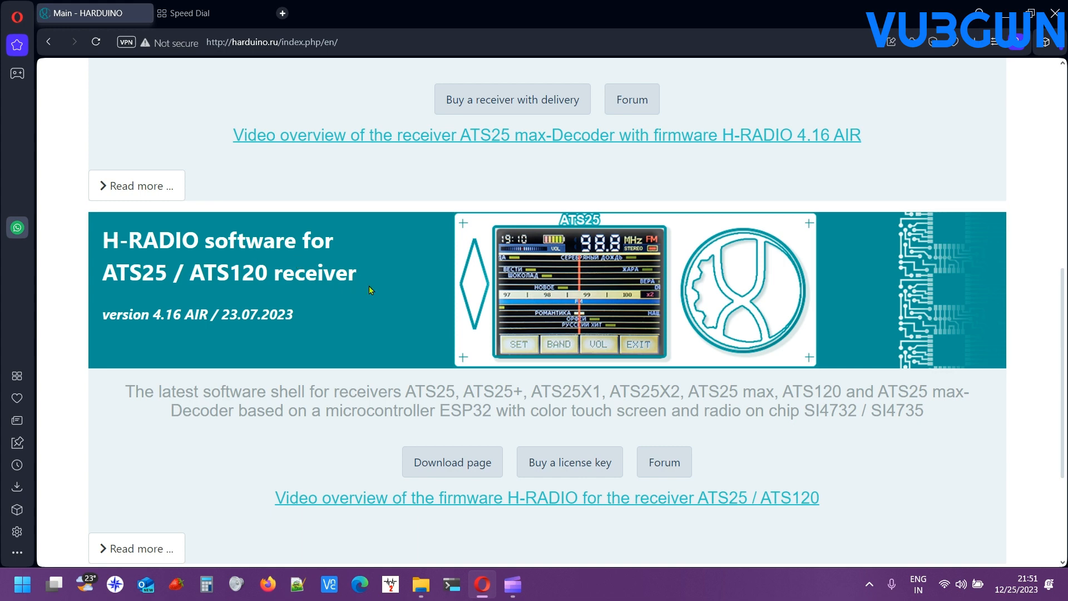
scroll("down", 3)
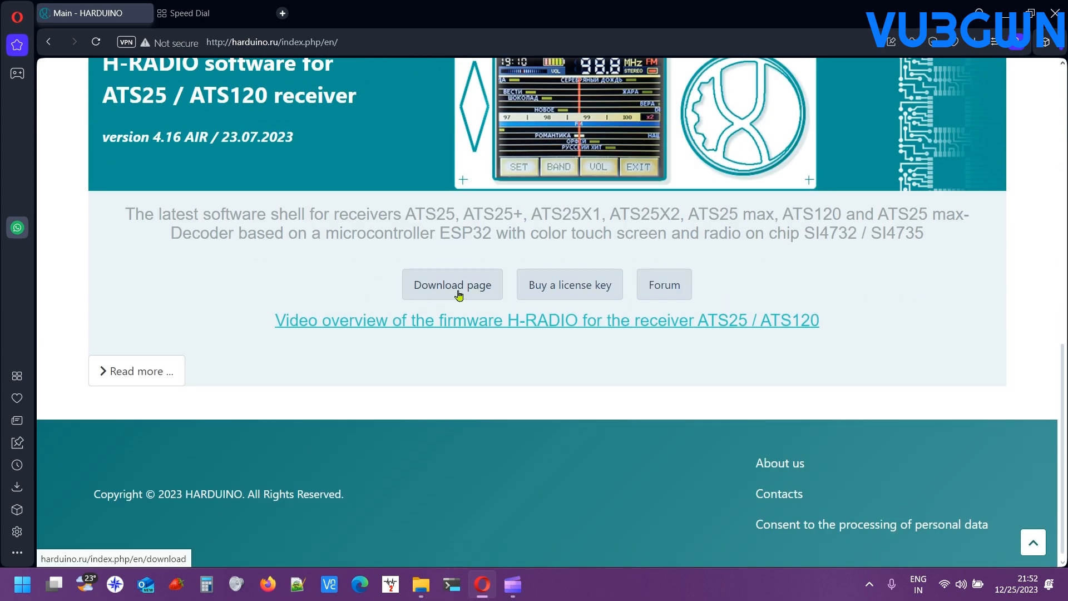
- Open the H-RADIO download page listing firmware 4.16 and 4.17 beta and browse it
left_click(452, 283)
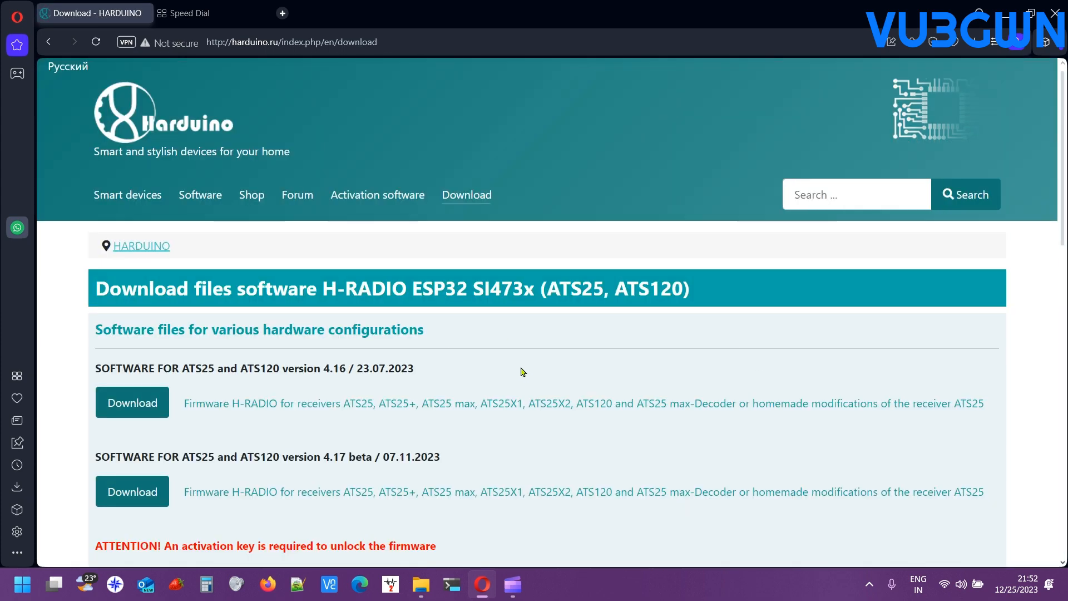
scroll("down", 3)
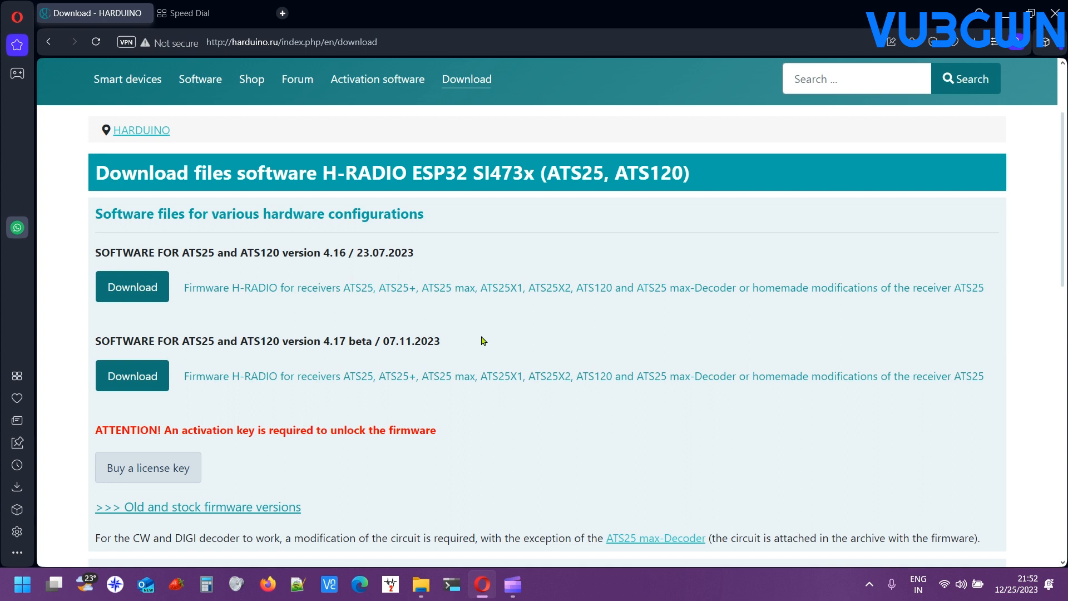
mouse_move(253, 365)
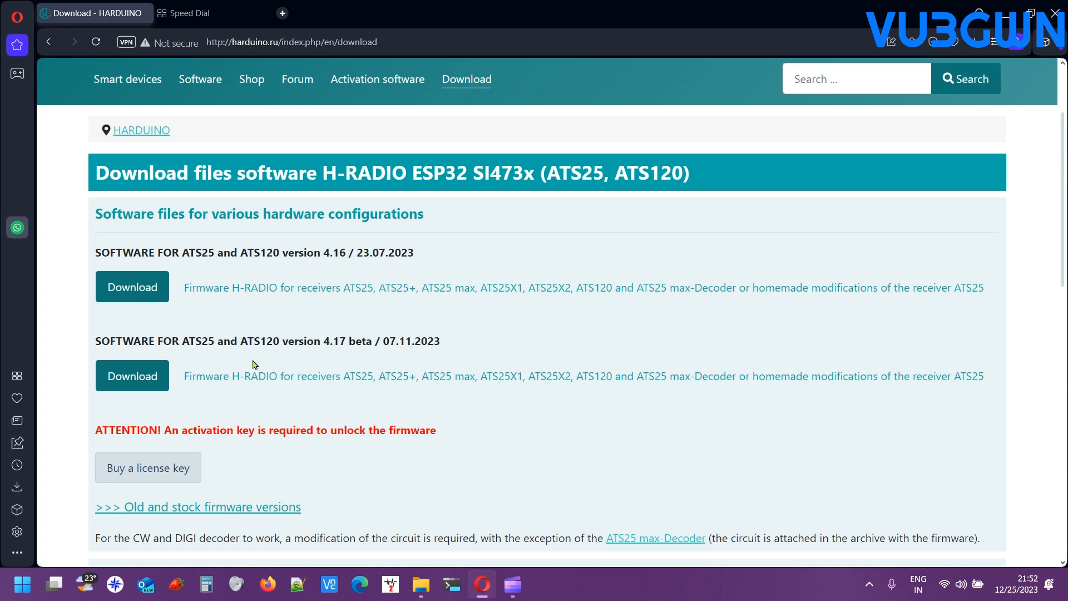
mouse_move(235, 268)
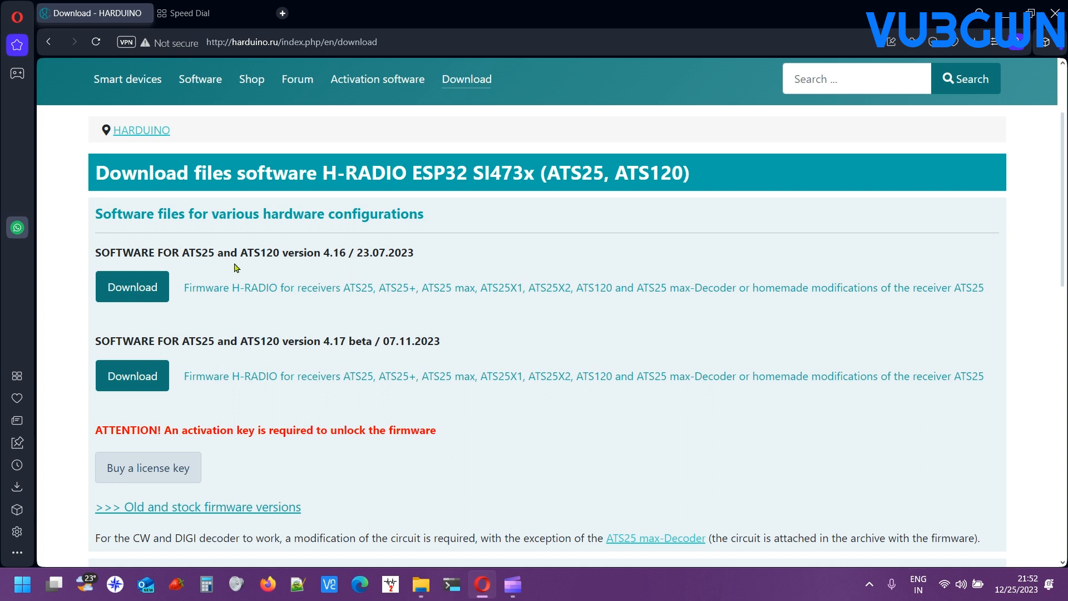
mouse_move(281, 251)
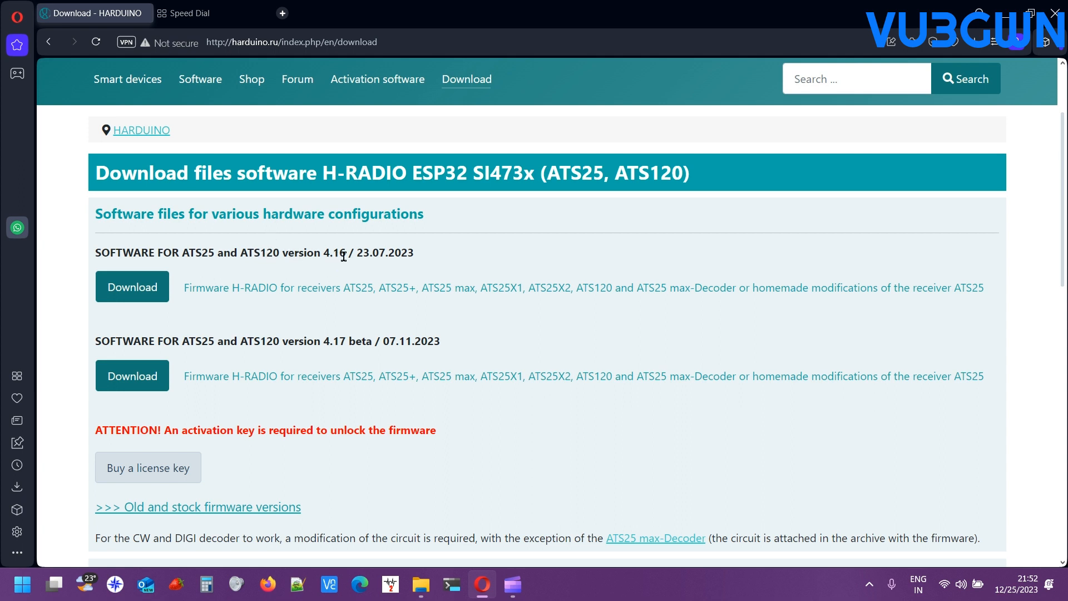
mouse_move(583, 177)
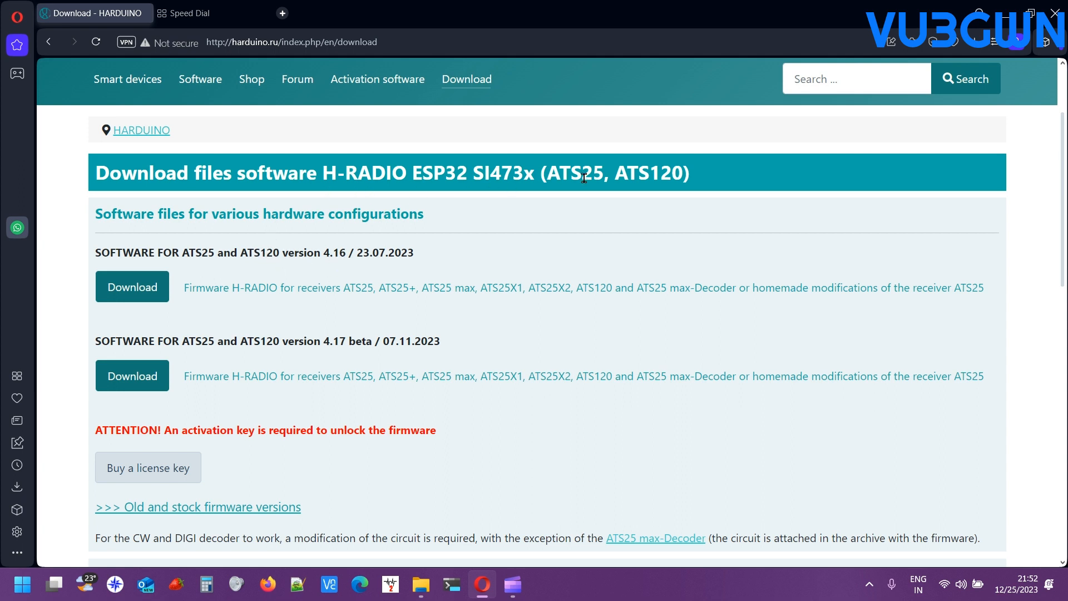
mouse_move(349, 280)
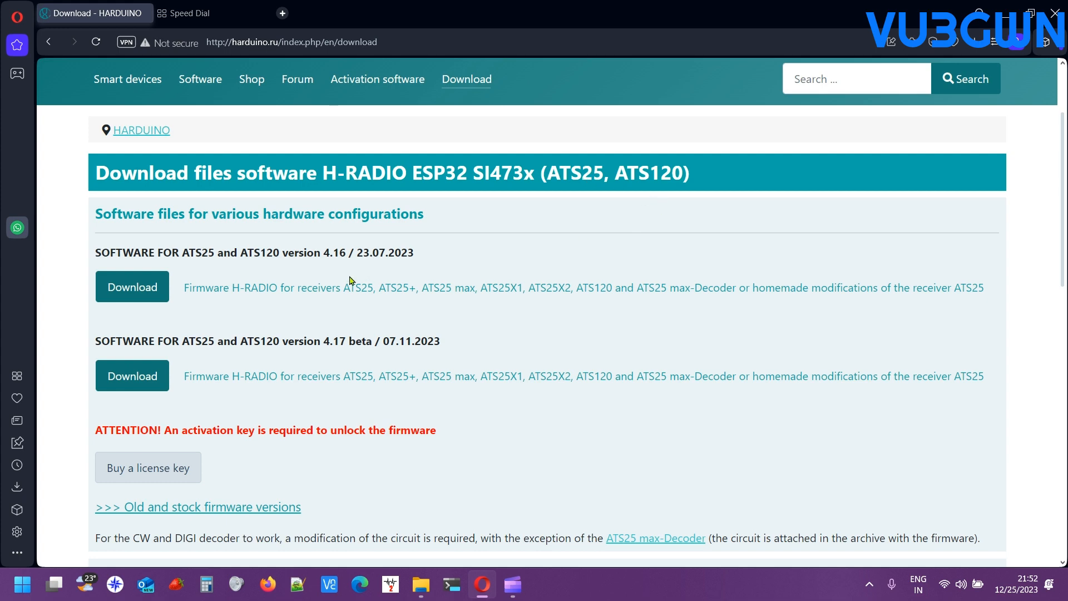
scroll("down", 3)
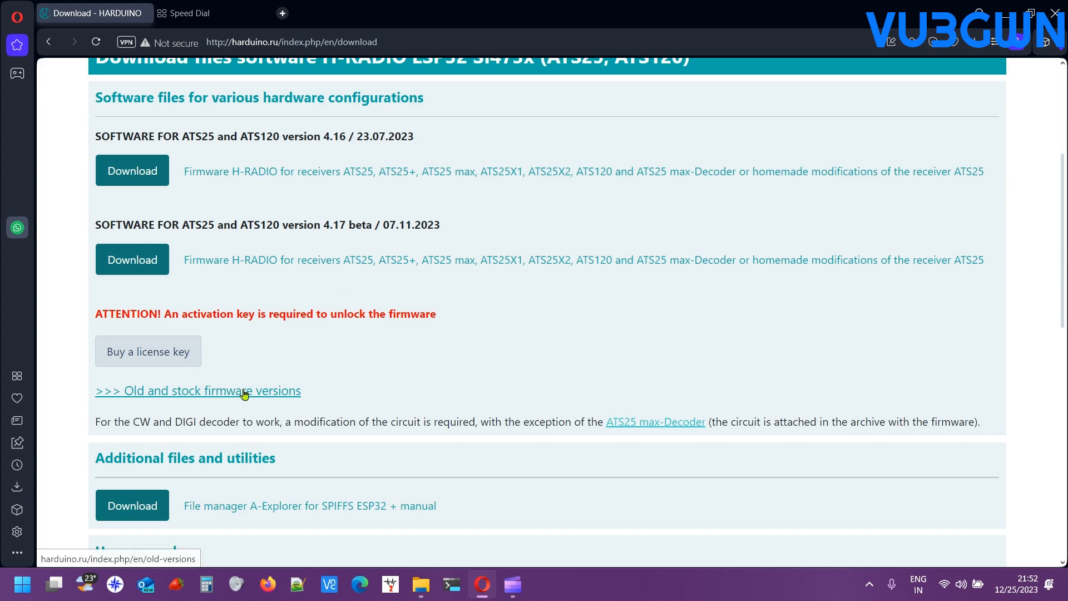
- Go to the old/stock firmware versions page and download the stock 5.2 ATS120 installer
left_click(198, 391)
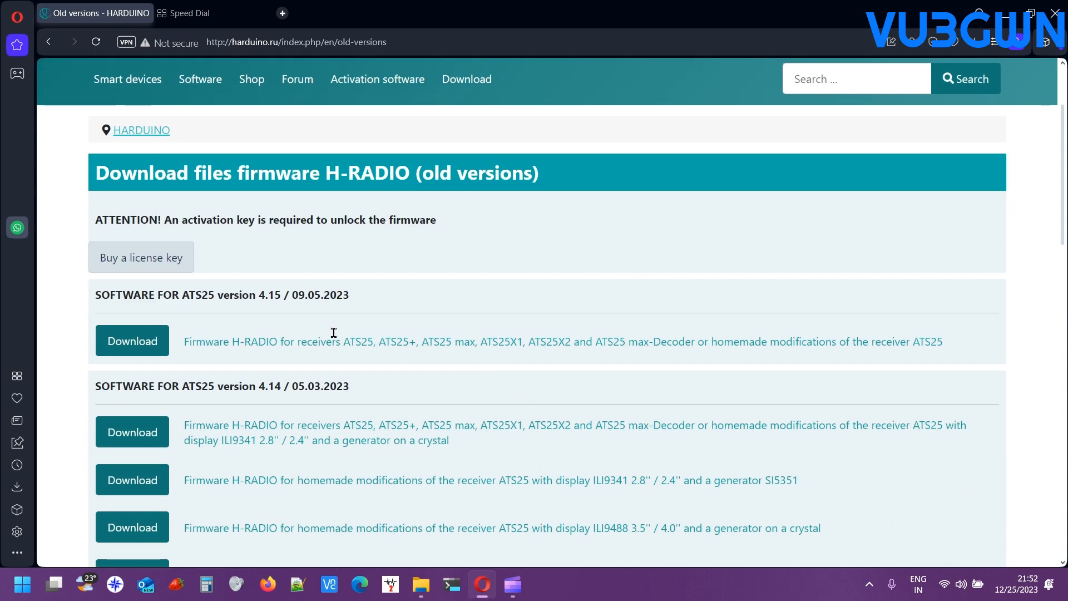
scroll("down", 3)
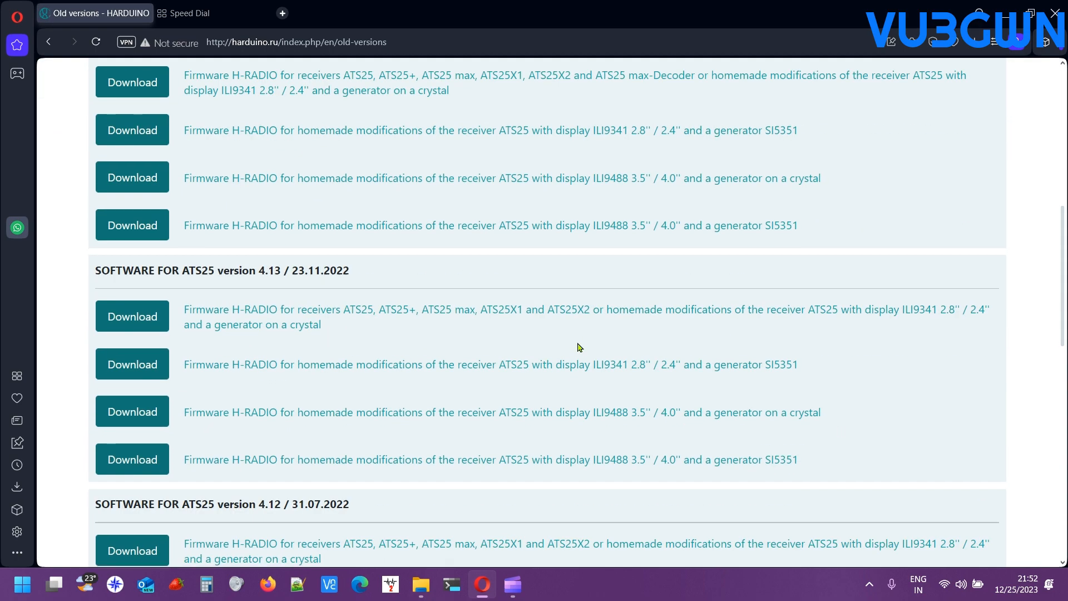
scroll("down", 3)
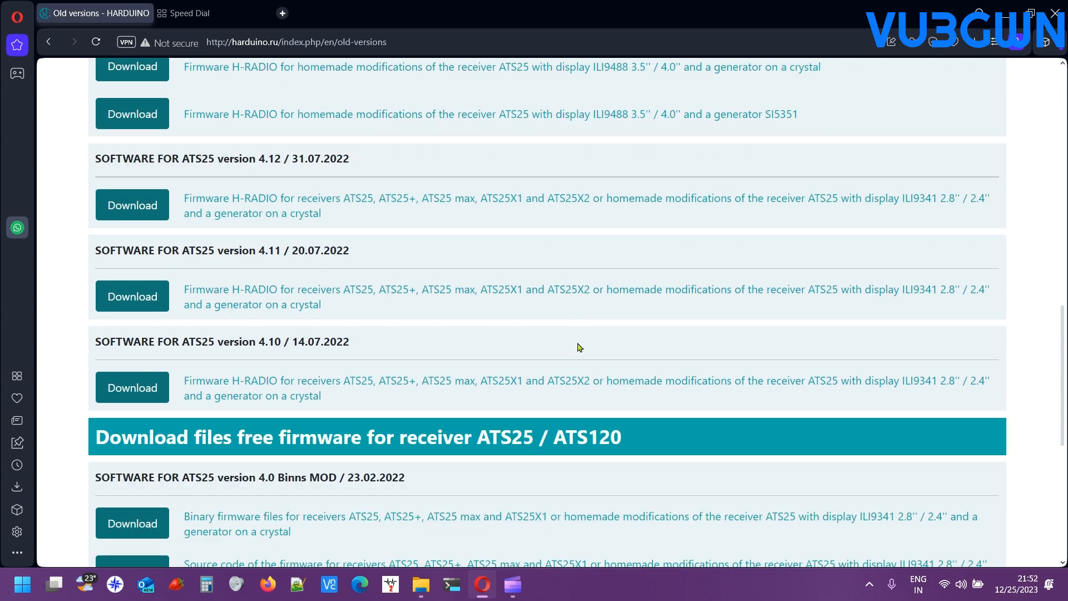
scroll("down", 3)
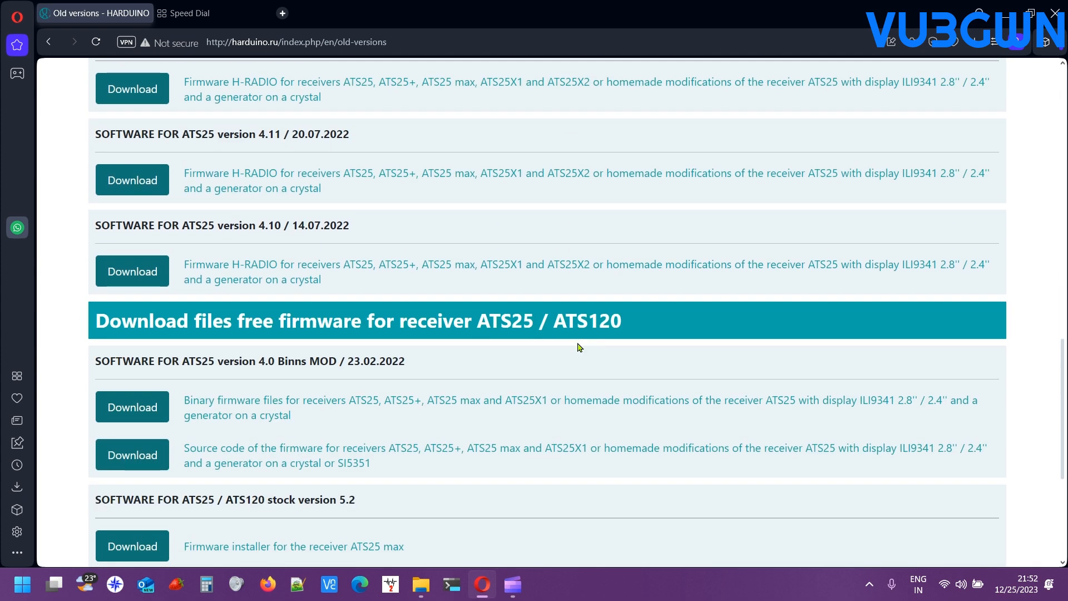
scroll("down", 3)
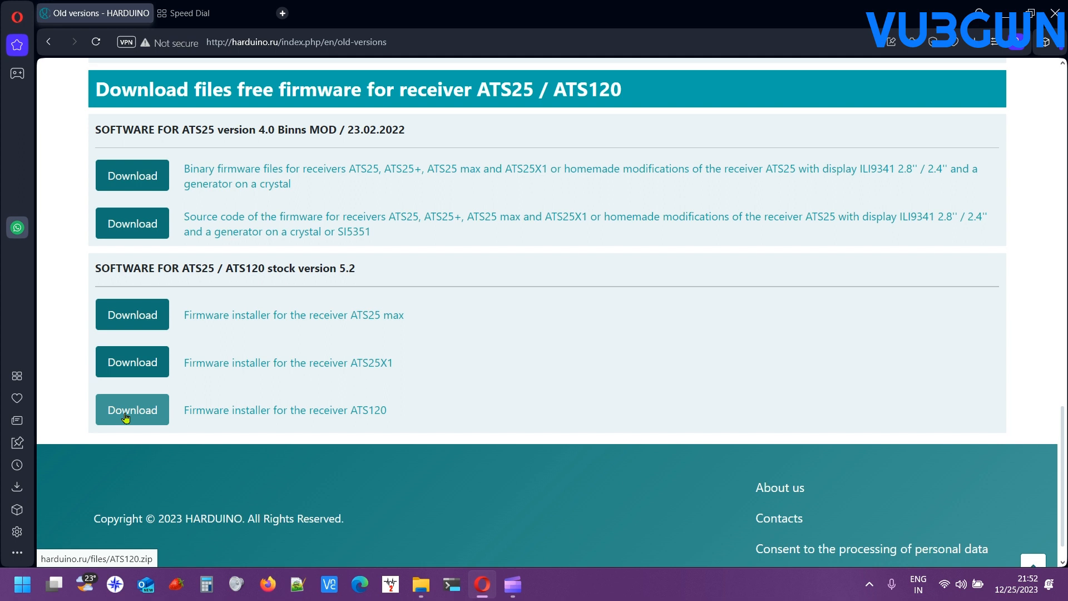
left_click(132, 409)
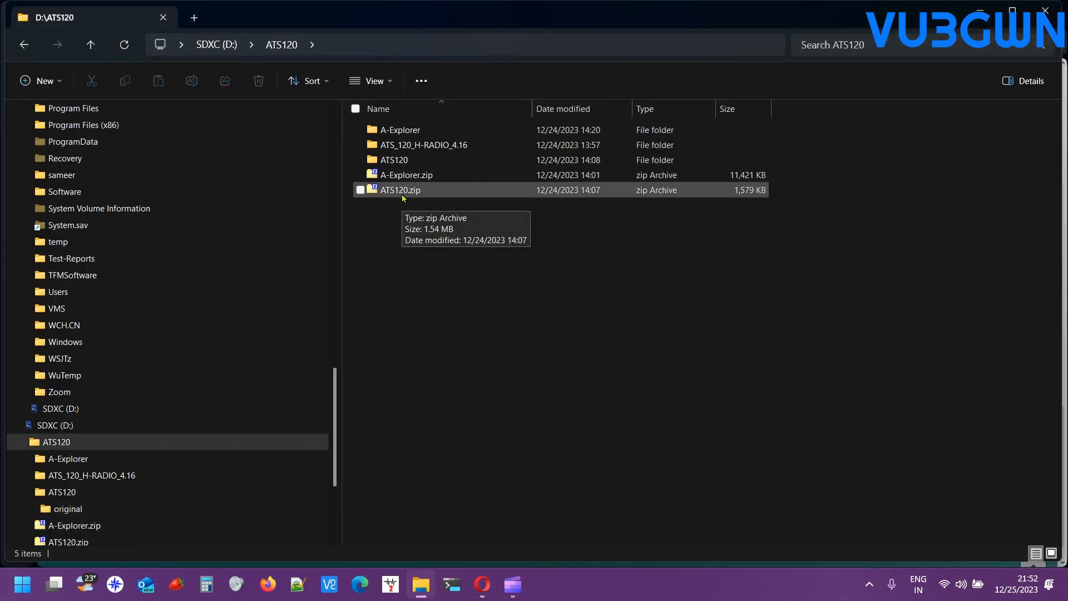
mouse_move(435, 145)
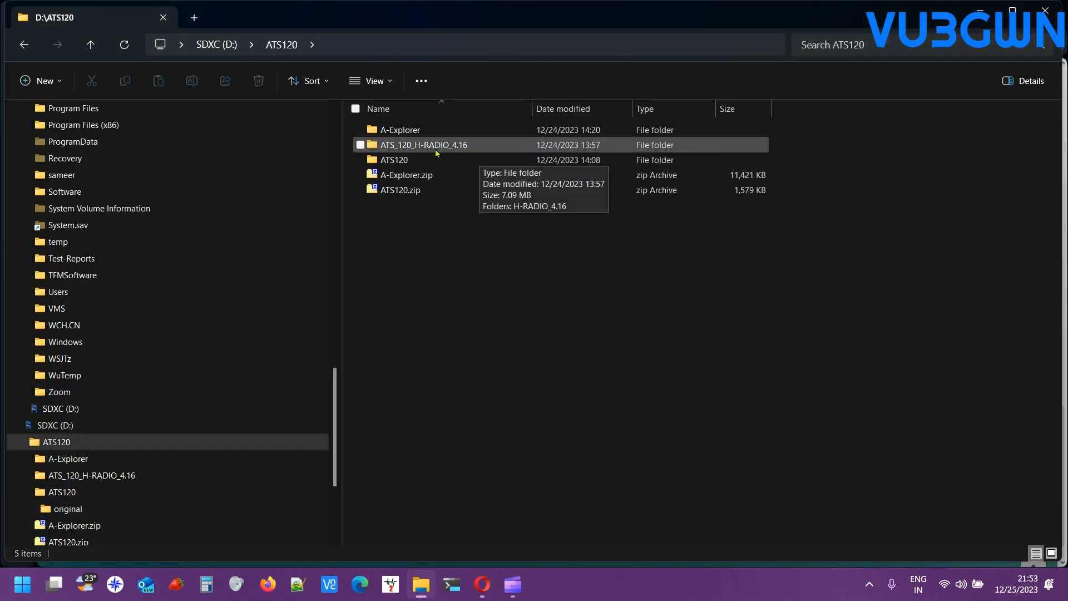
mouse_move(451, 147)
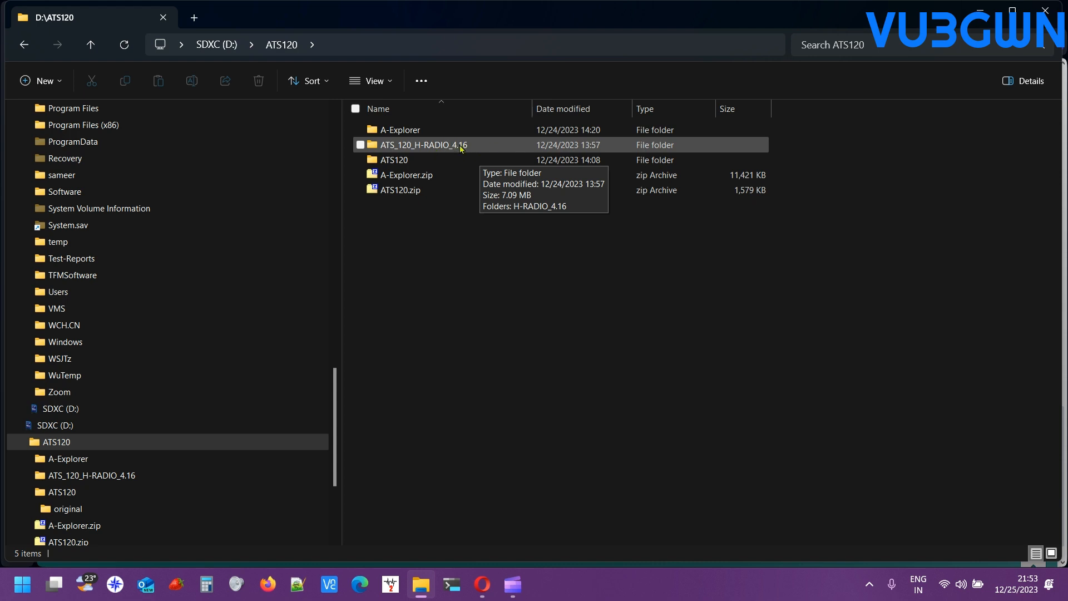
- Select the extracted ATS120 subfolder inside D:\ATS120
left_click(394, 159)
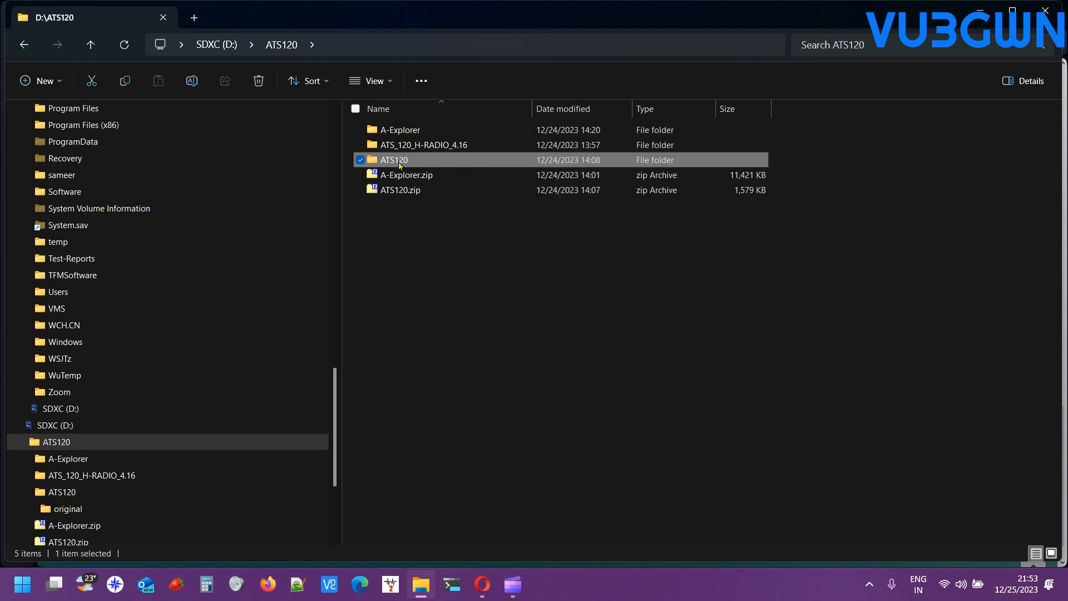
- Open the 'original' folder with esptool.py, firmware.bin and flash.bat, and bring up flash.bat's context menu
double_click(67, 508)
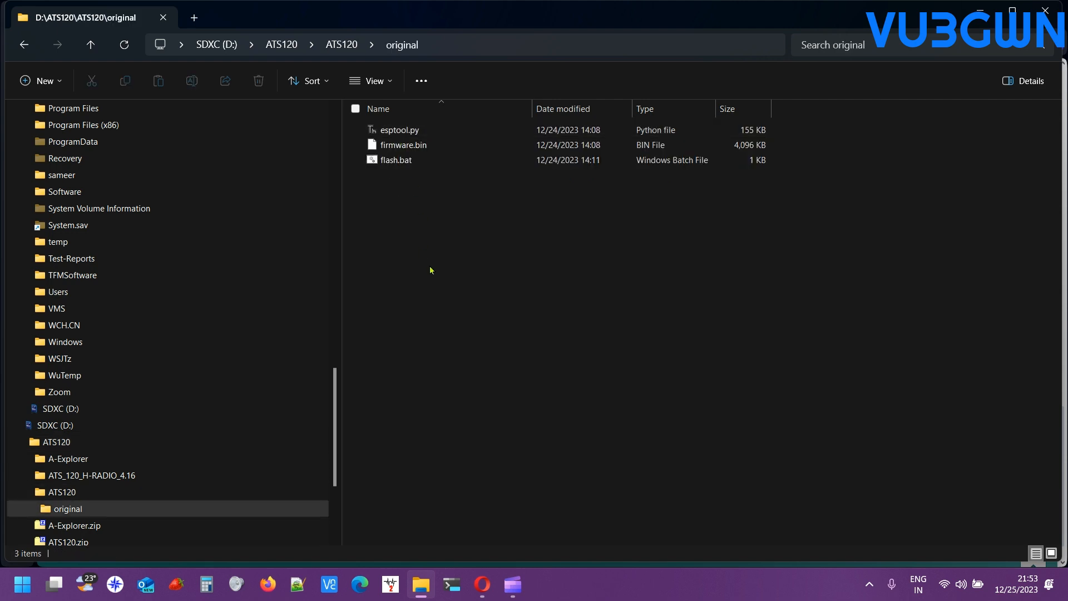
mouse_move(419, 205)
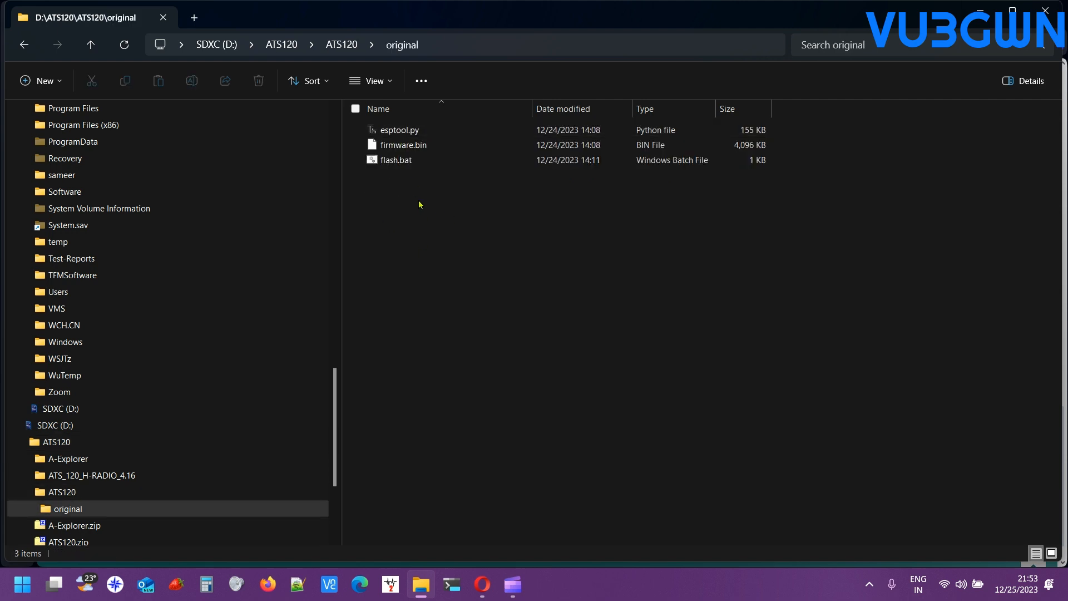
right_click(395, 159)
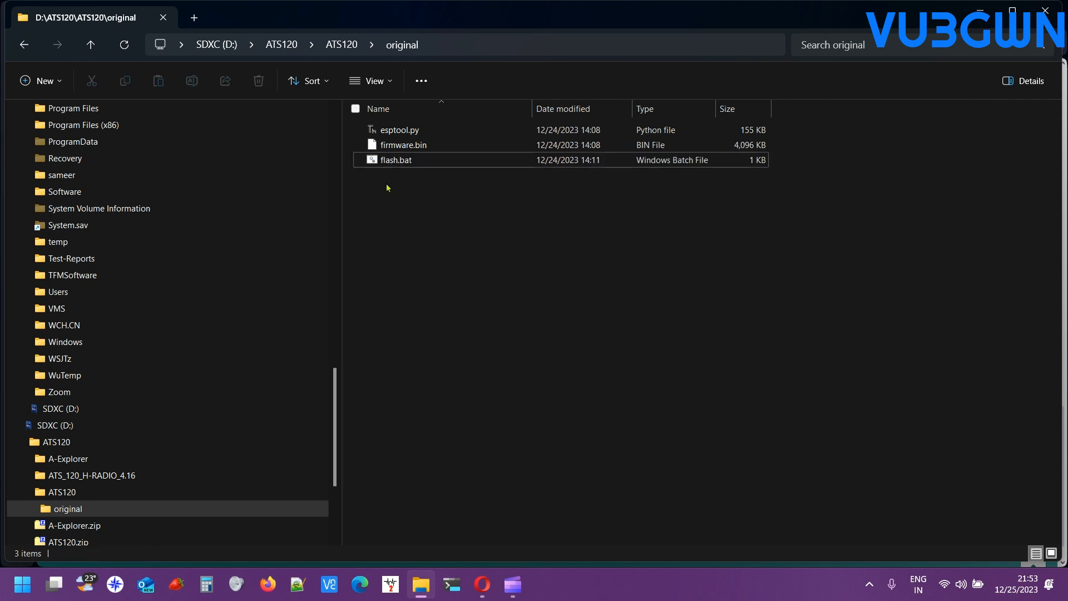
right_click(395, 159)
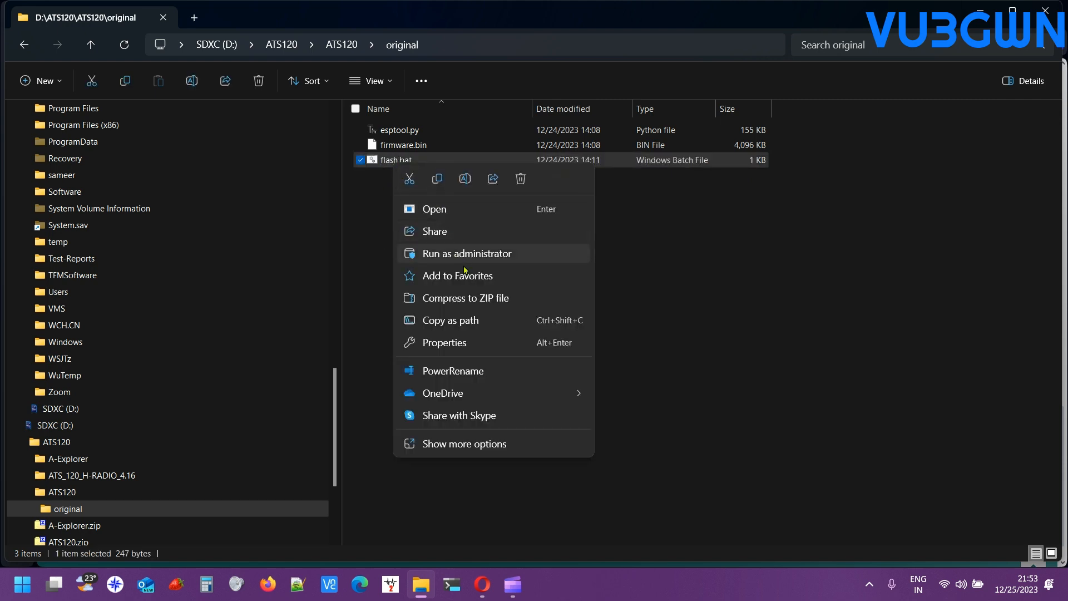
mouse_move(480, 257)
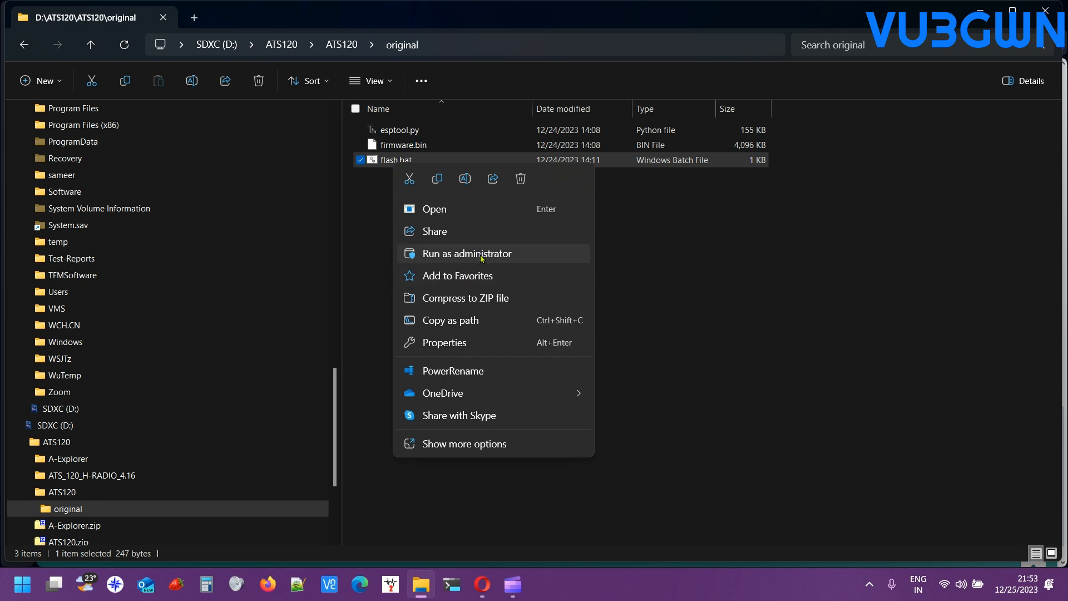
mouse_move(468, 209)
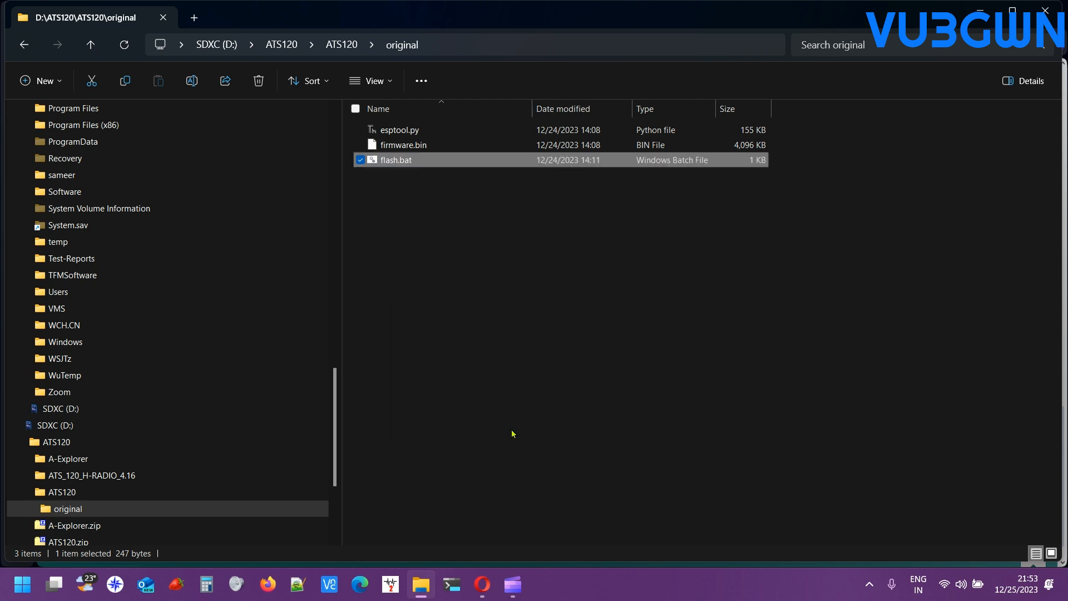
- Open flash.bat in Notepad to read the script instead of running it
double_click(395, 159)
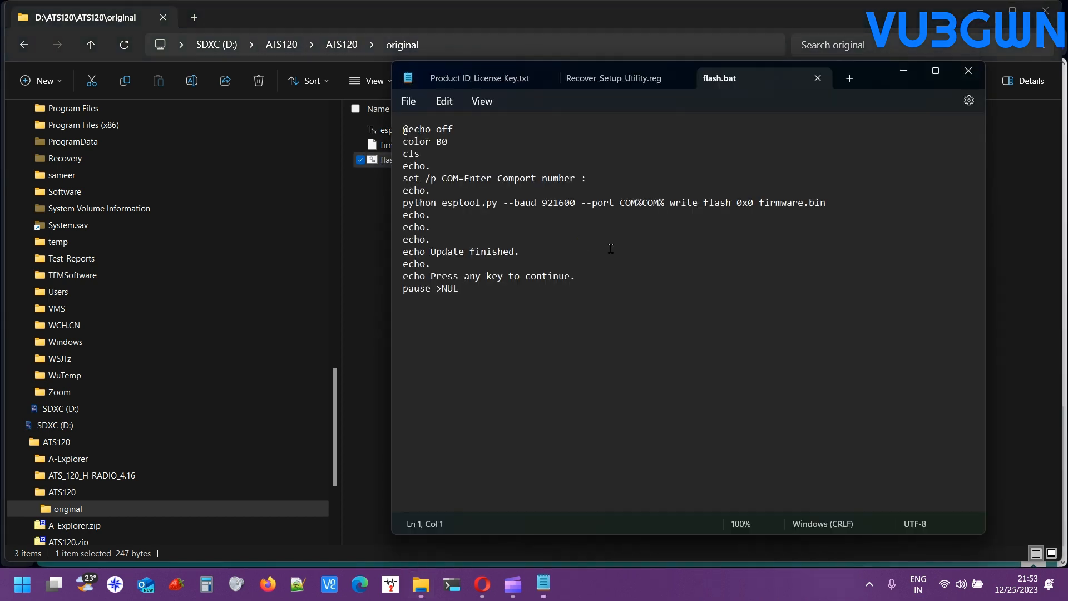
double_click(420, 203)
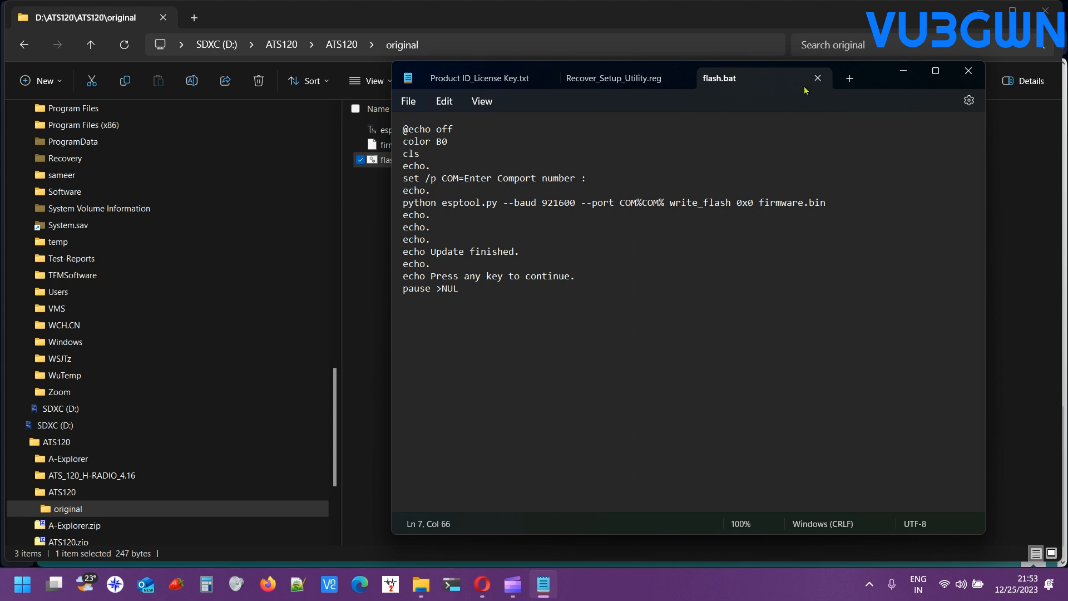
- Close the other Notepad tabs and review the esptool line's 921600 baud rate, leaving it unchanged
left_click(817, 78)
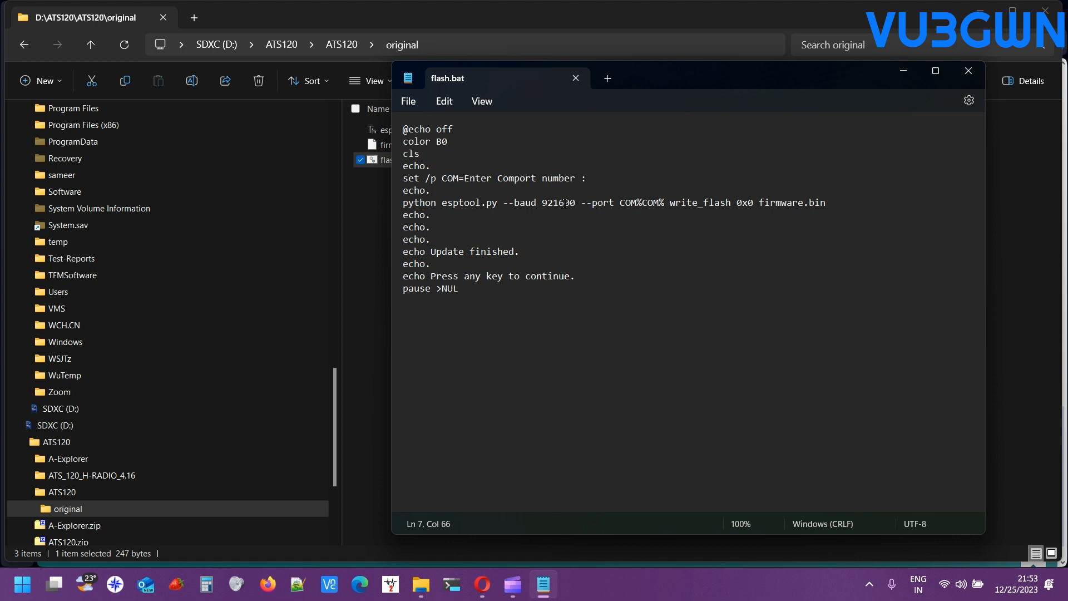
double_click(557, 203)
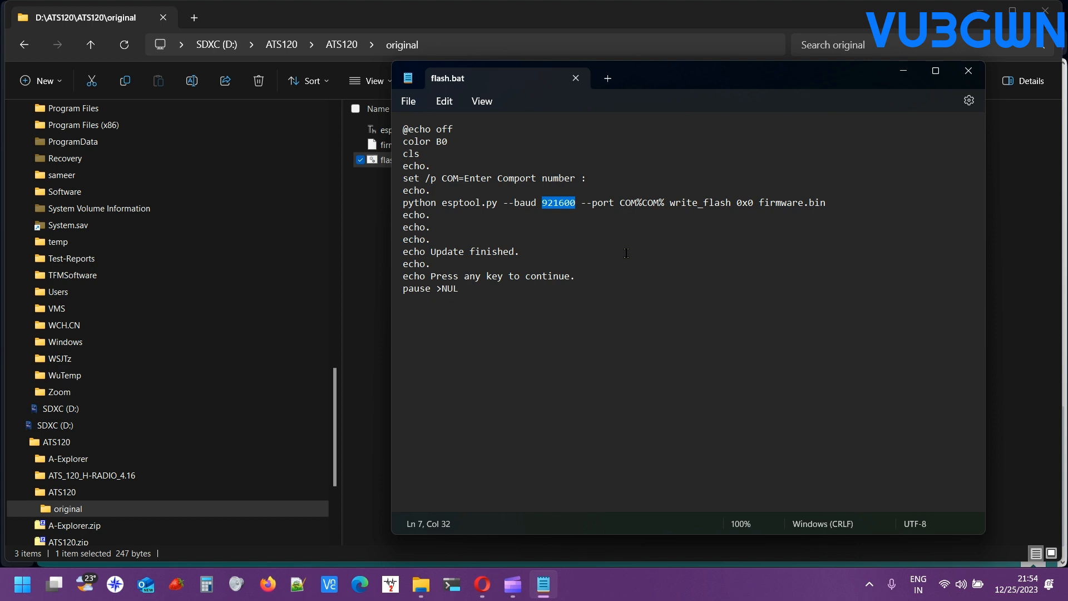
mouse_move(569, 241)
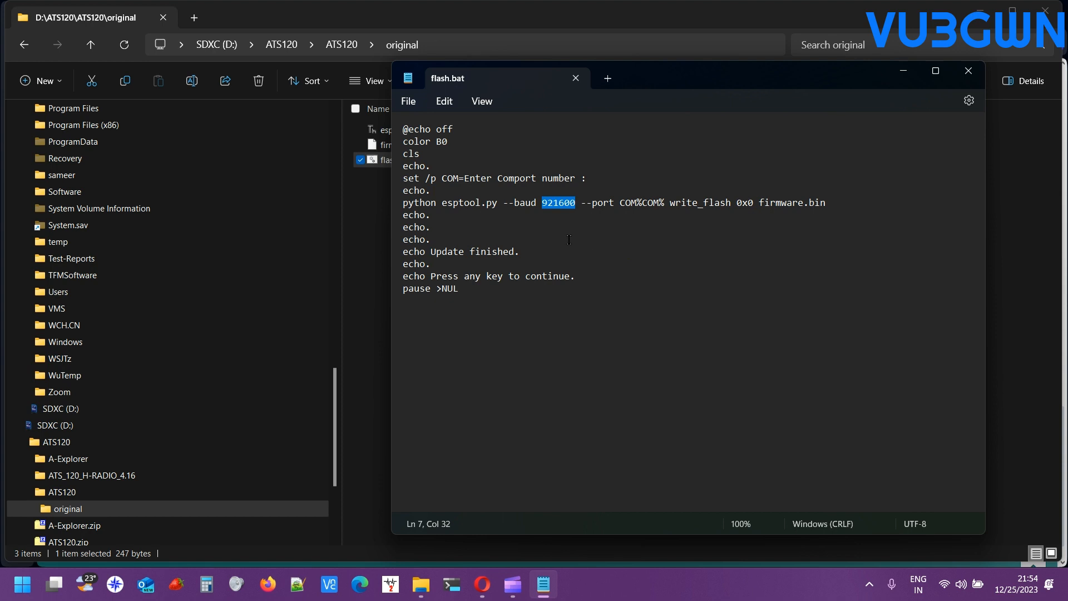
left_click(827, 202)
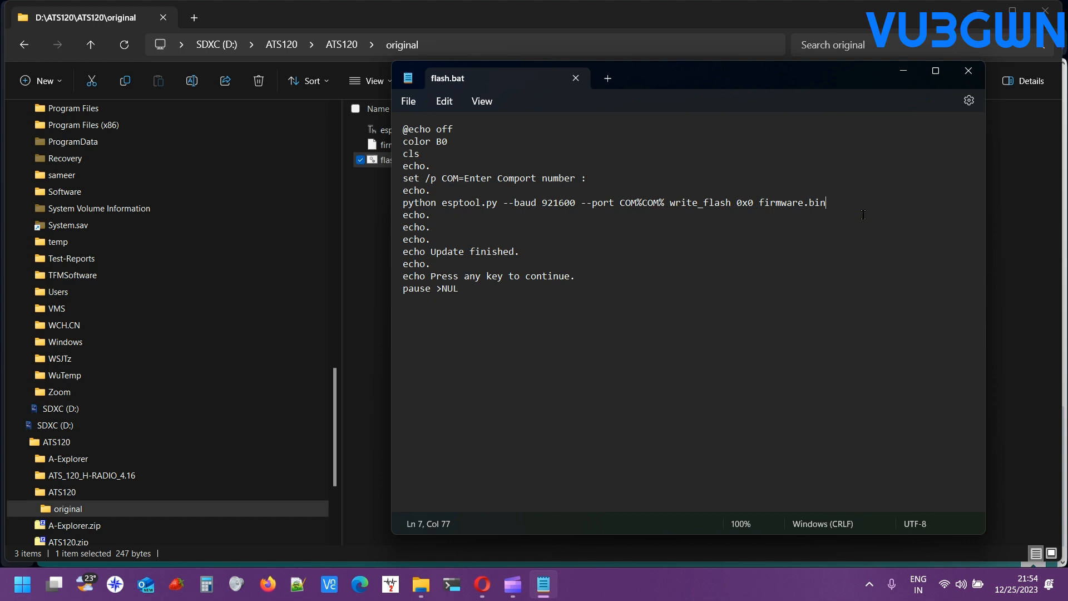
mouse_move(860, 211)
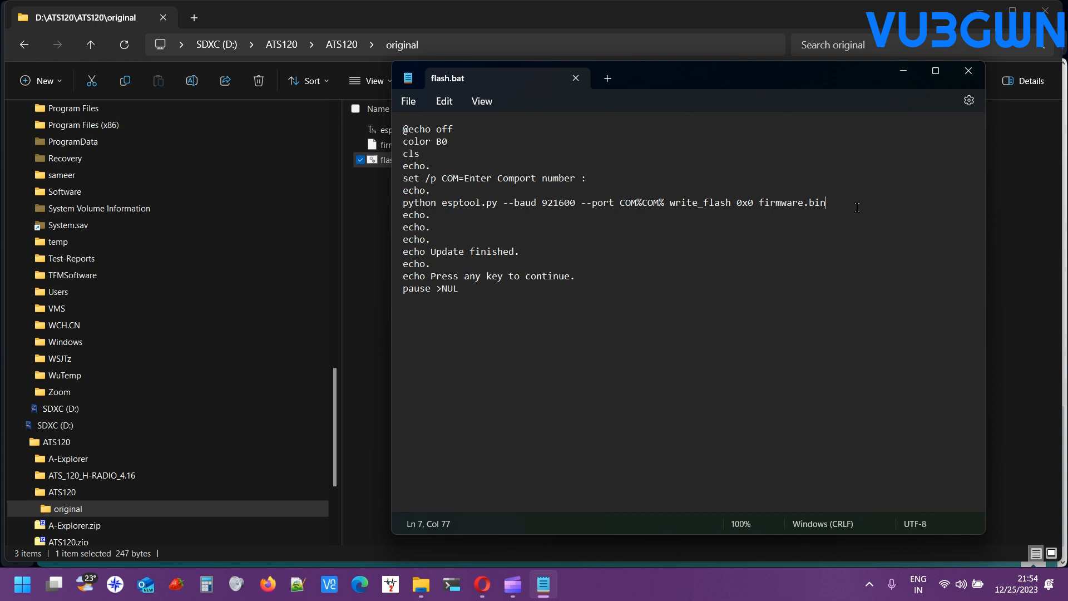
mouse_move(874, 171)
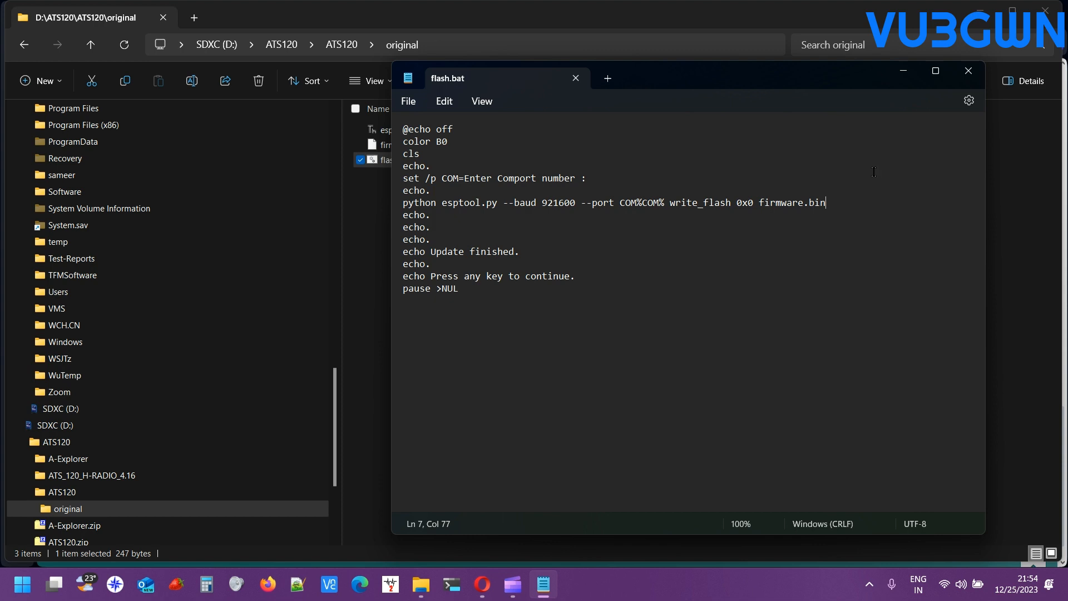
mouse_move(968, 71)
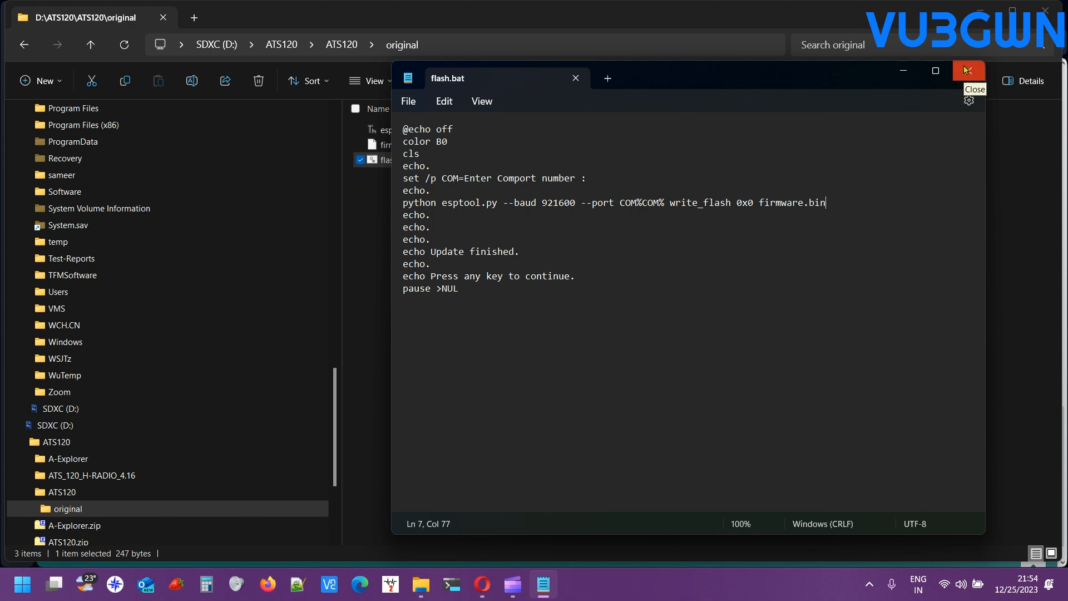
- Close Notepad, deselect flash.bat and bring Opera to the front via the taskbar
left_click(966, 70)
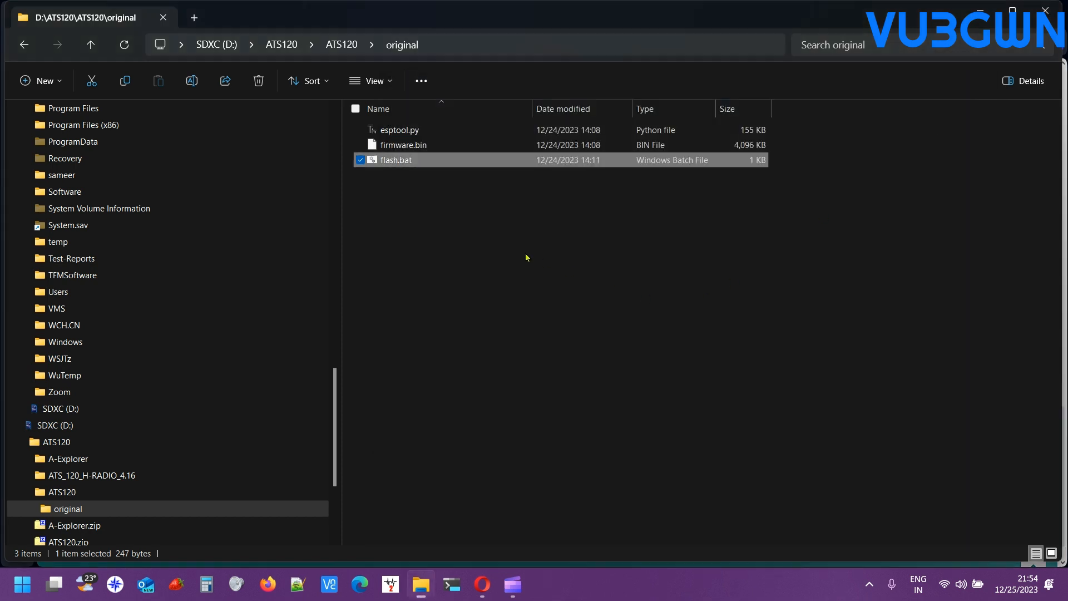
left_click(524, 273)
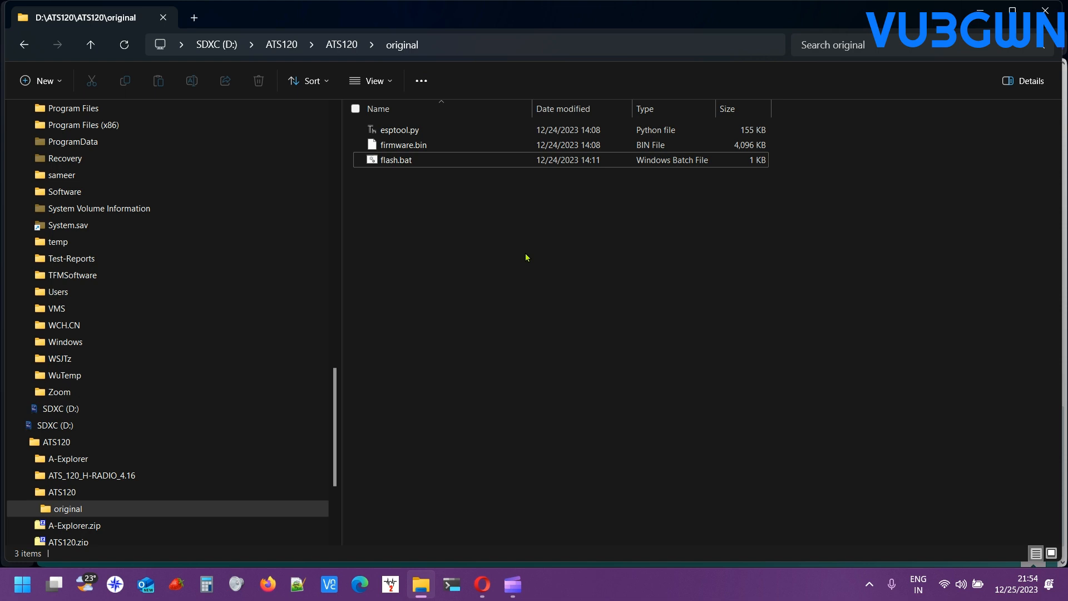
mouse_move(511, 584)
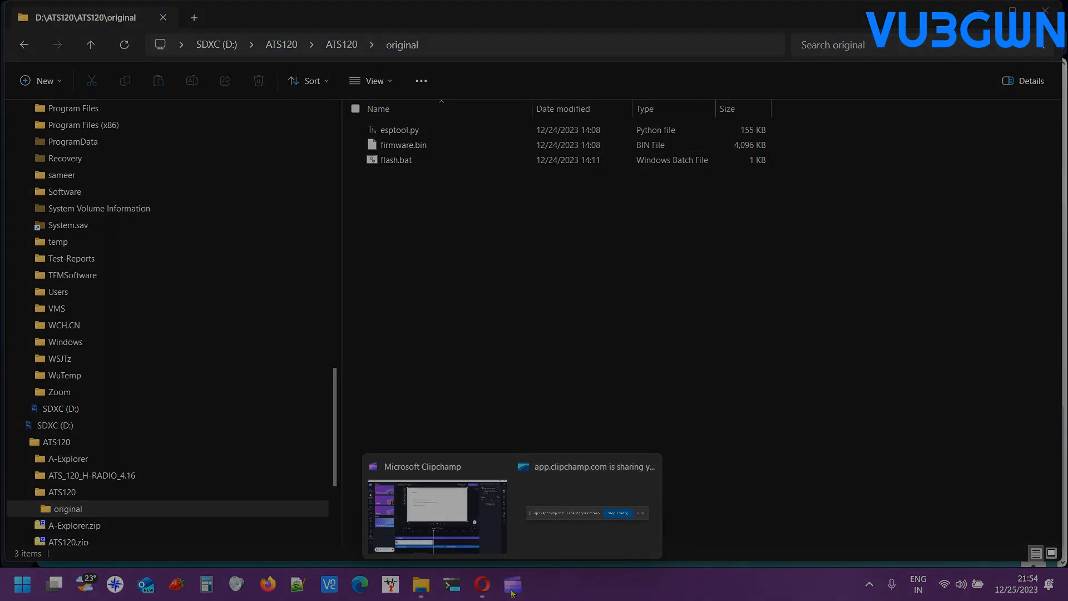
left_click(436, 514)
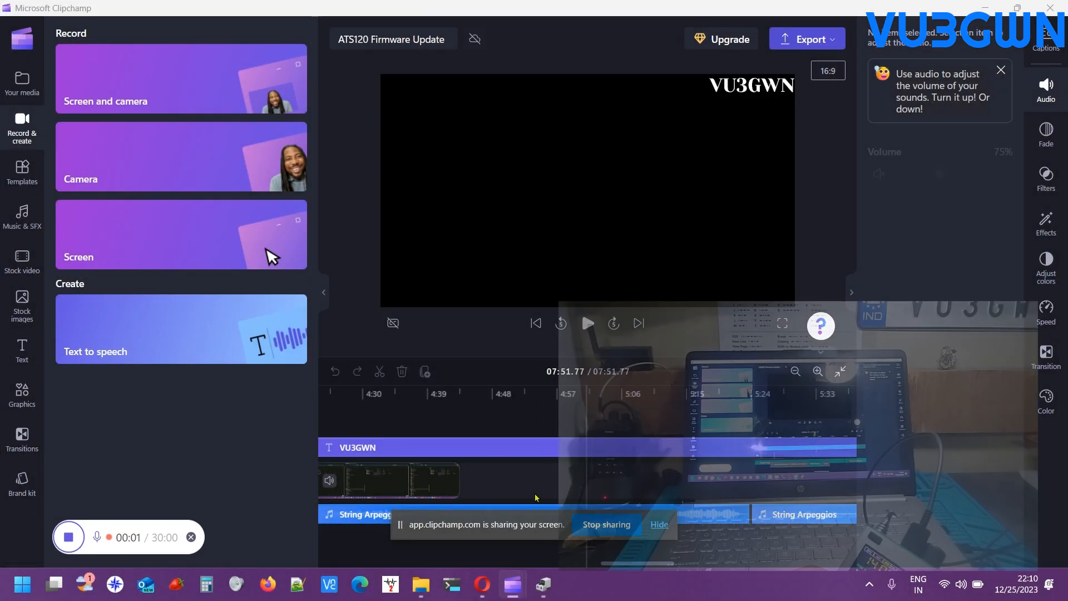
left_click(482, 584)
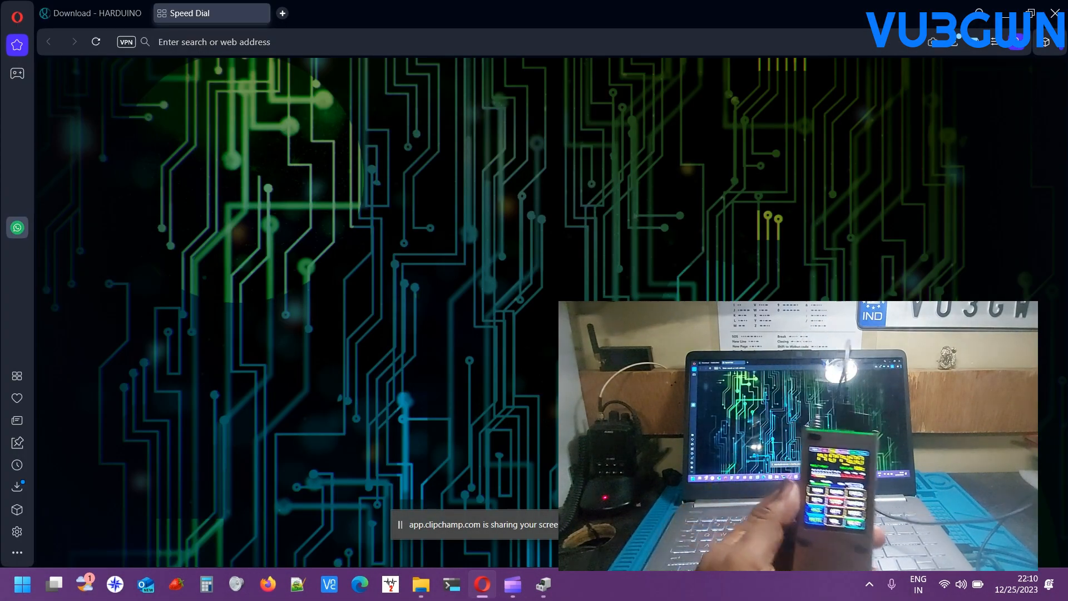
mouse_move(543, 584)
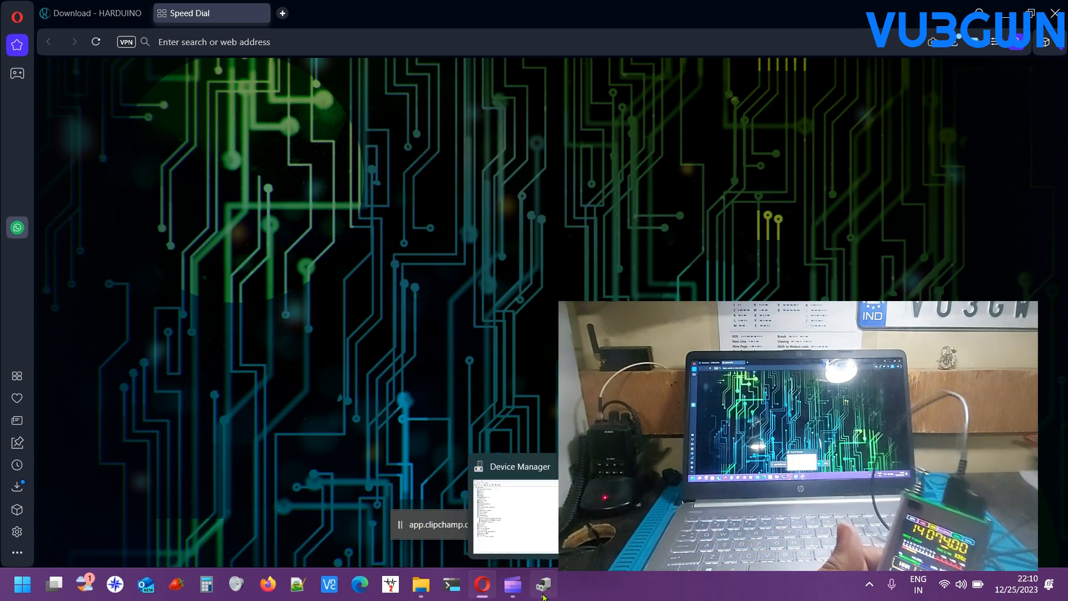
- Check Device Manager's ports for the USB-SERIAL CH340 on COM3, then return to Opera
left_click(514, 510)
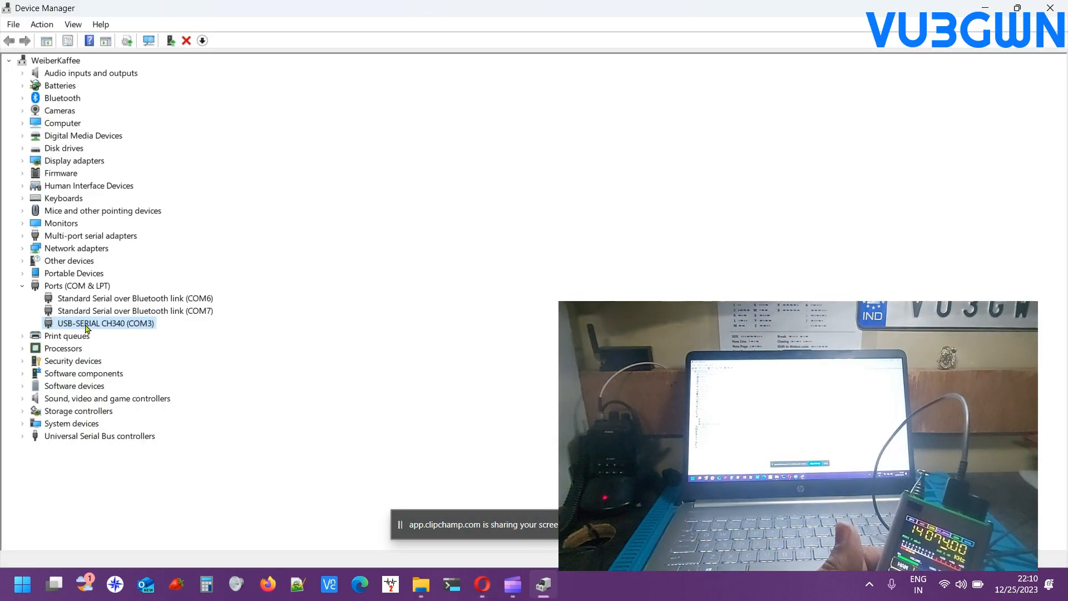
mouse_move(129, 331)
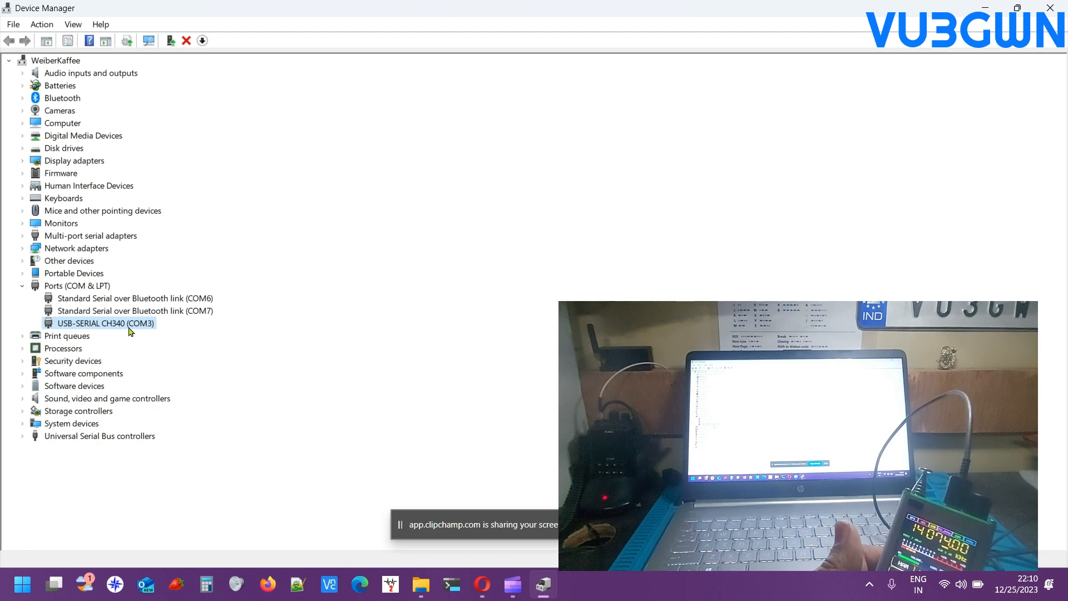
mouse_move(141, 330)
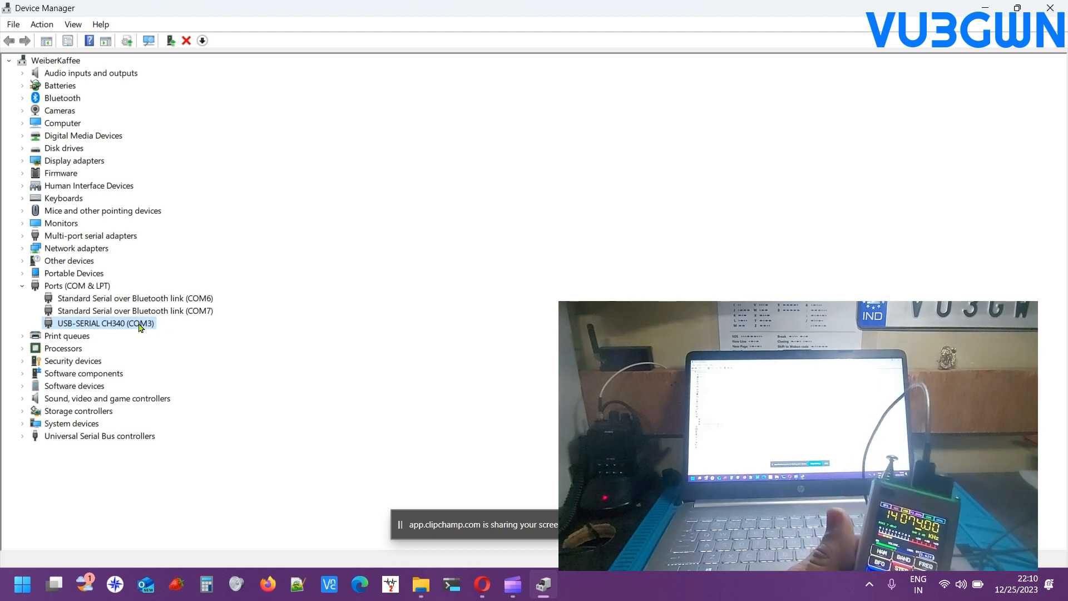
left_click(481, 584)
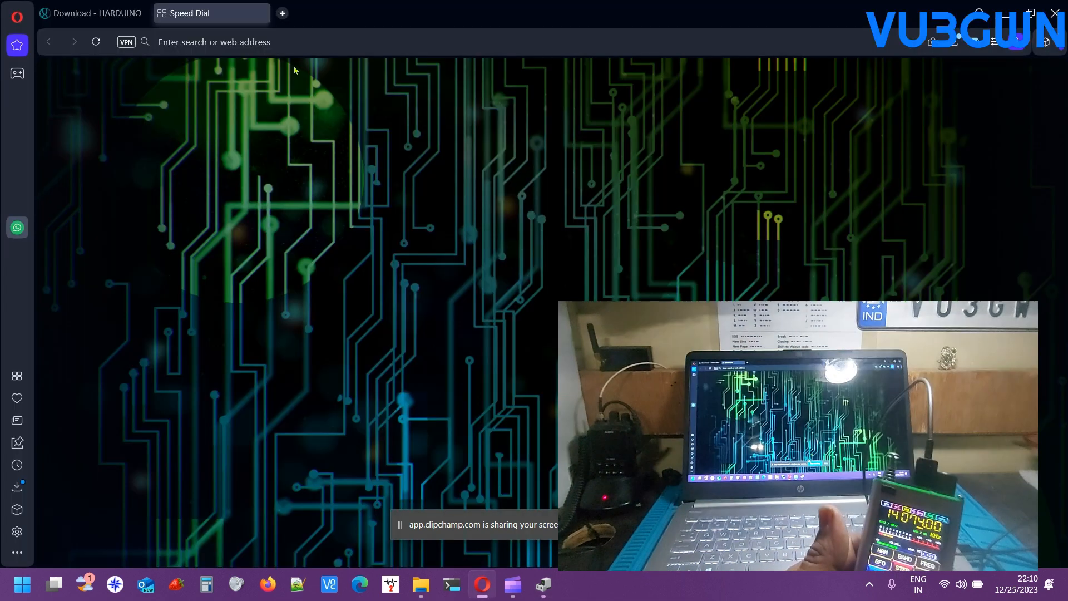
- Return to the Harduino download tab and scroll to the CH341SER USB driver section
left_click(96, 13)
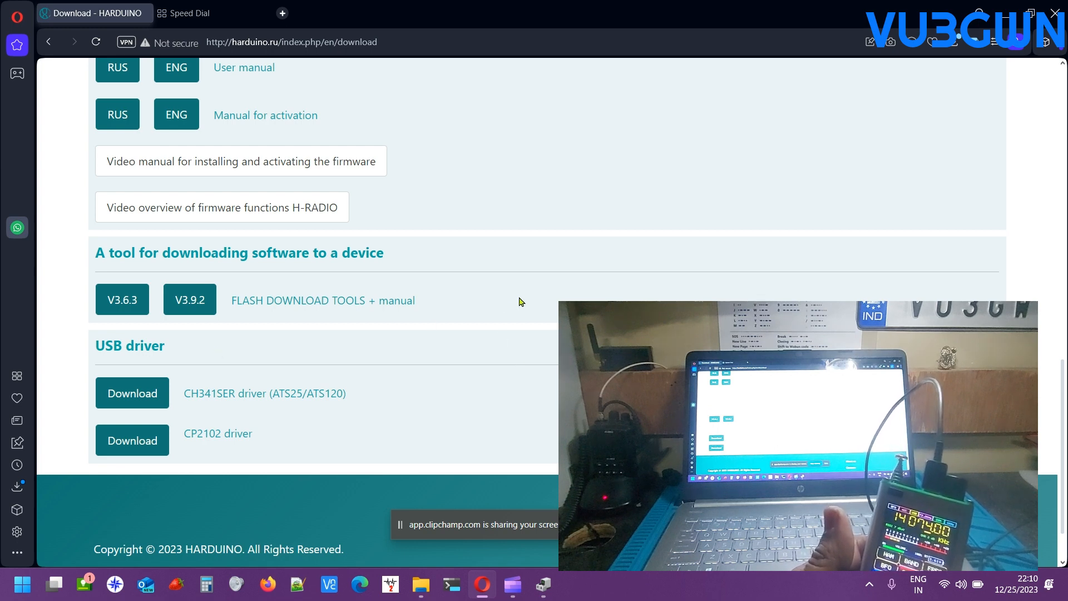
scroll("up", 3)
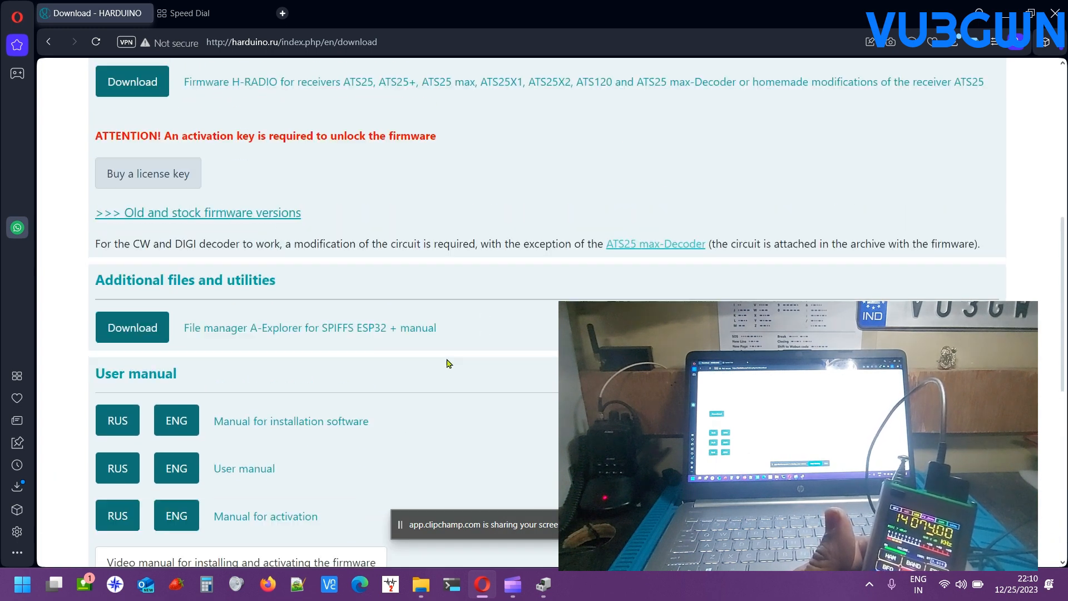
scroll("up", 3)
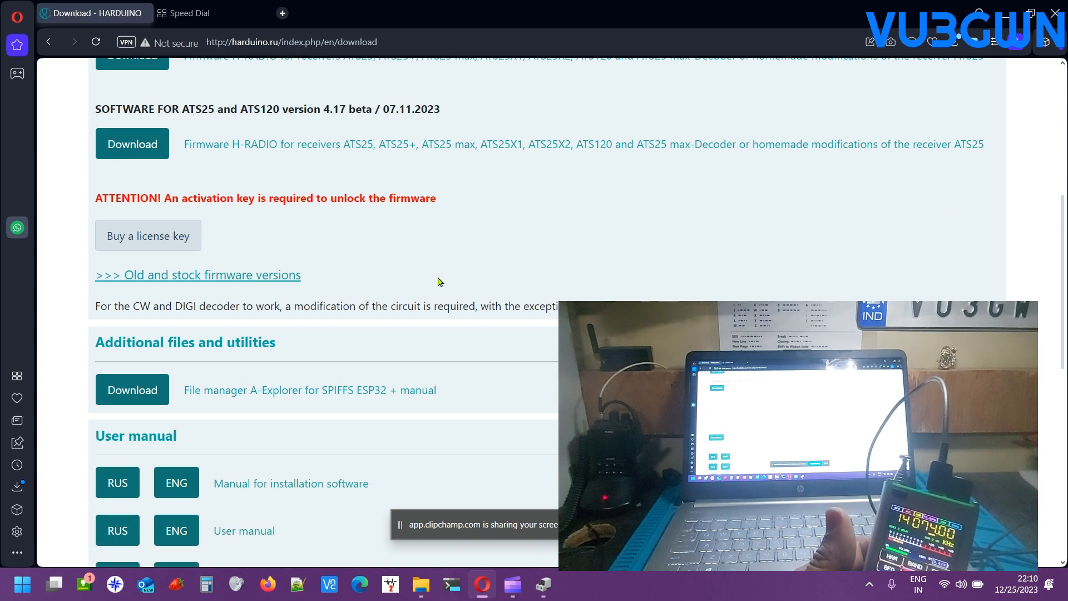
scroll("down", 3)
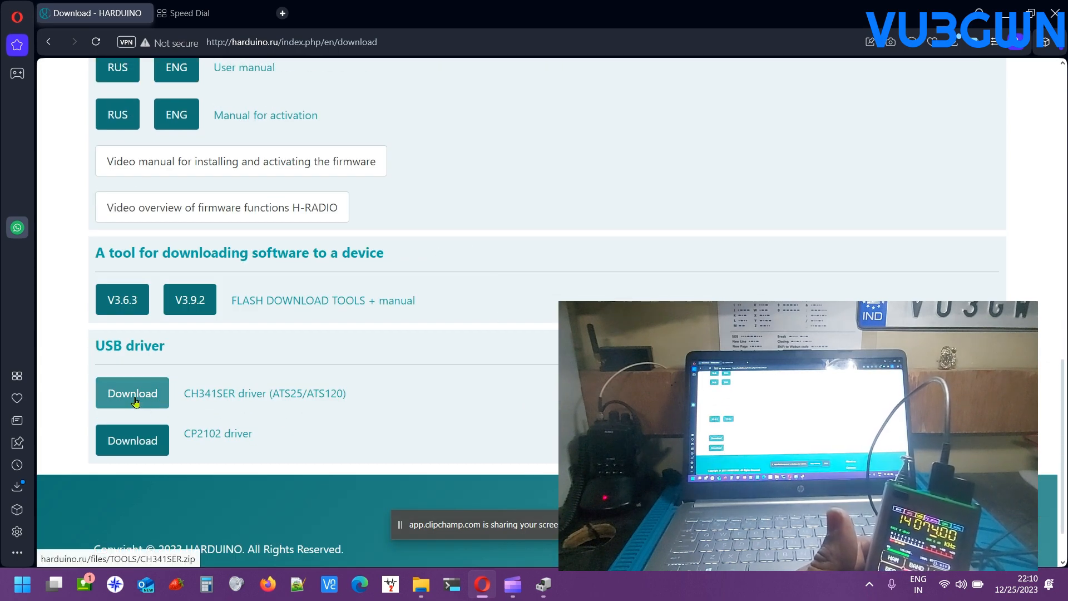
mouse_move(222, 398)
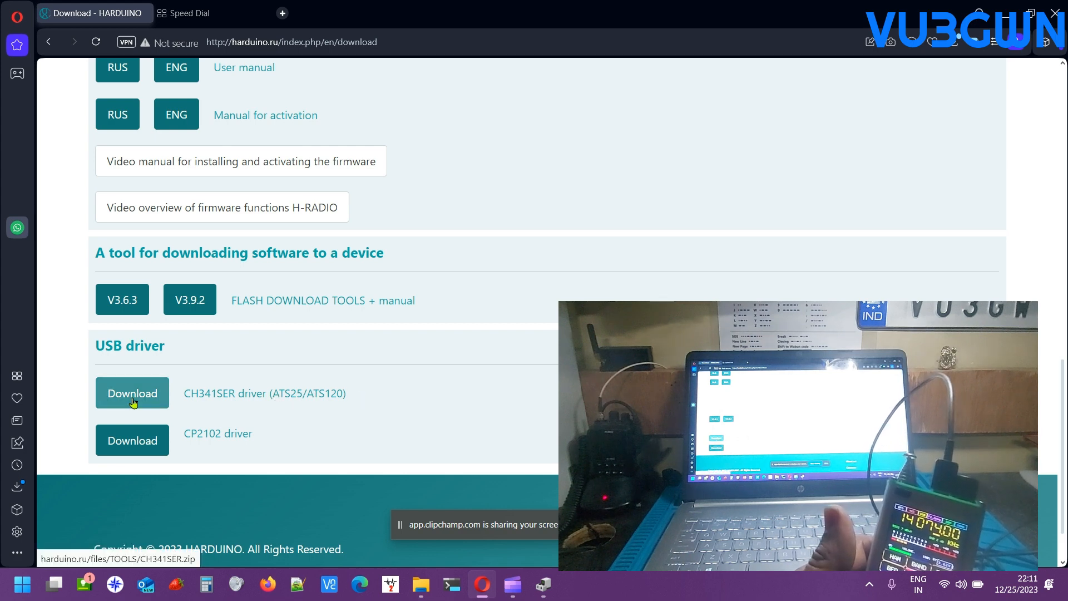
mouse_move(433, 383)
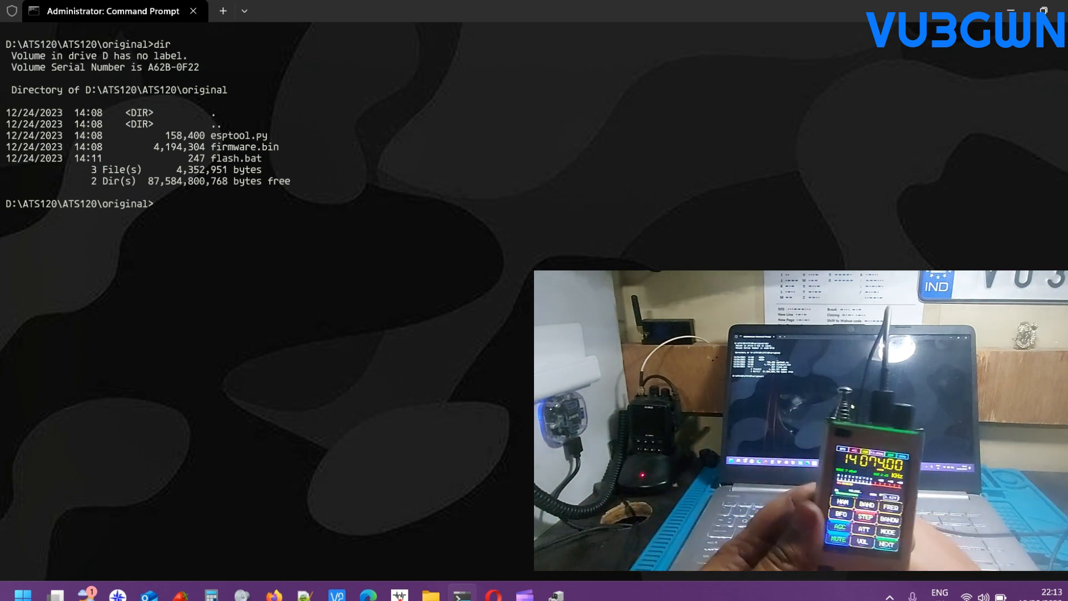
- Run flash.bat from the original folder by entering the flash command
type("f")
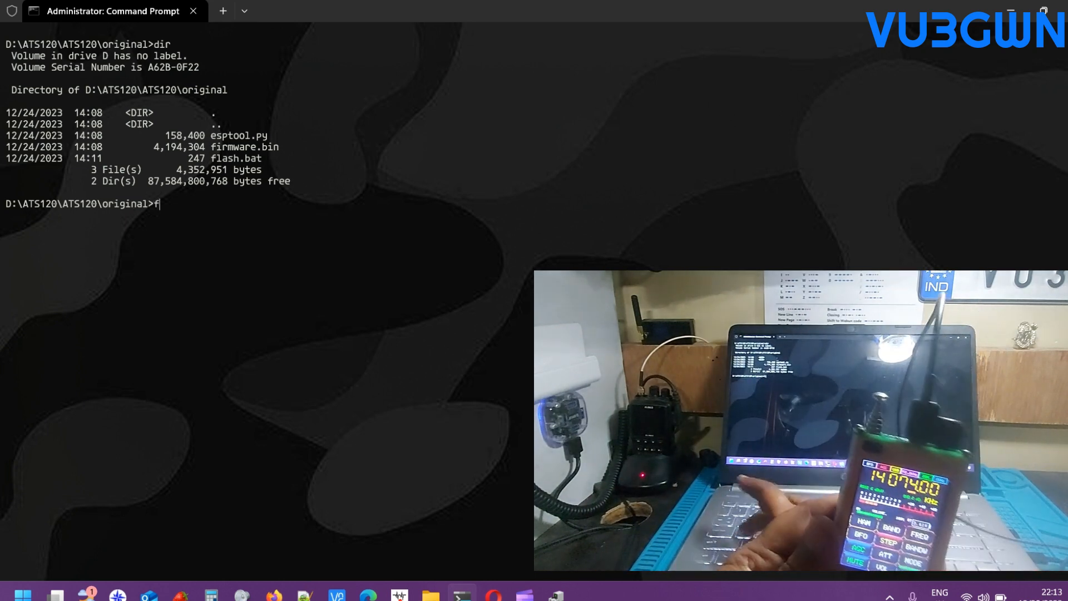
type("lash")
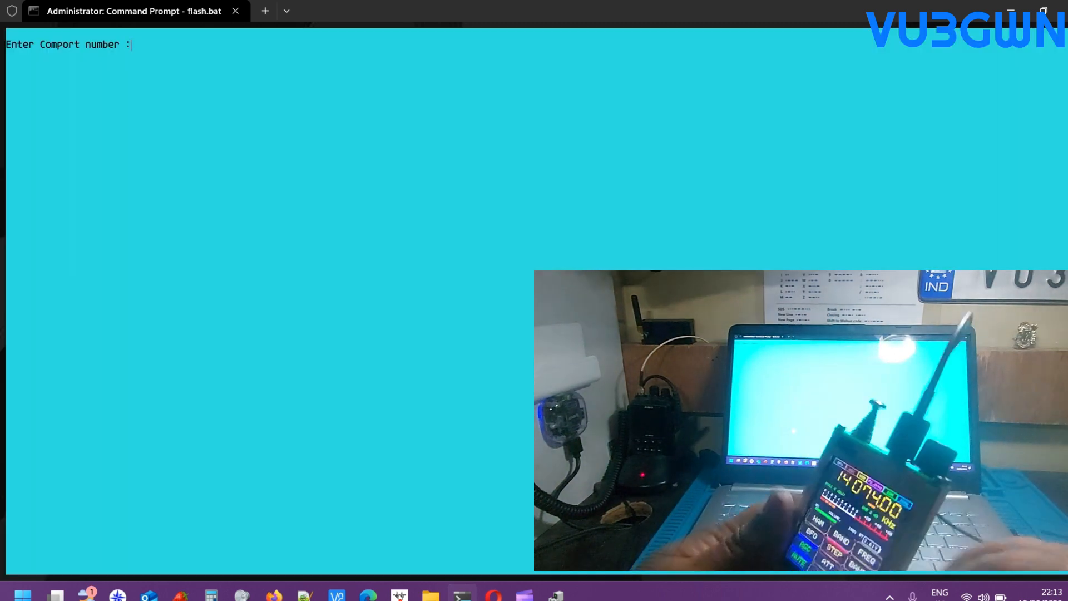
- Enter 3 as the COM port number at flash.bat's prompt
type("3")
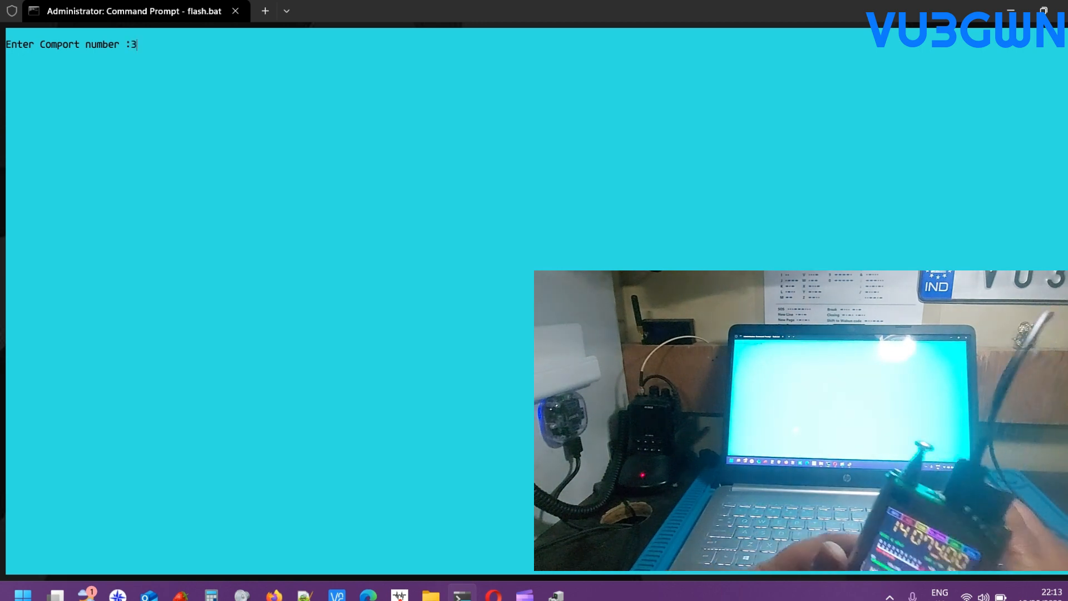